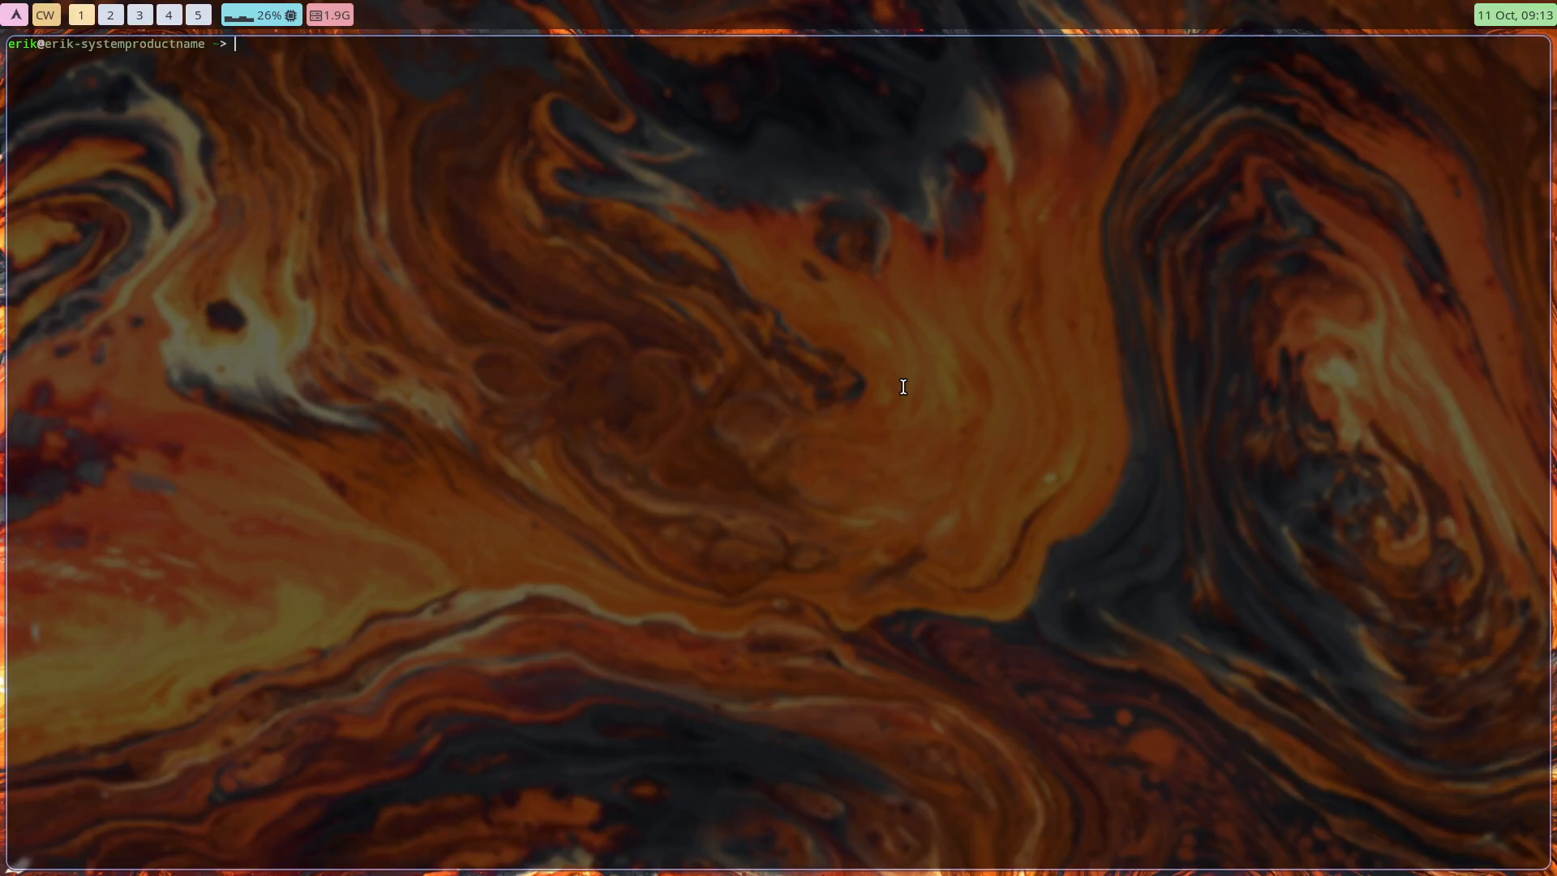
Run the rip alias to list recent installs, with gittyup-git newest.
type("rip")
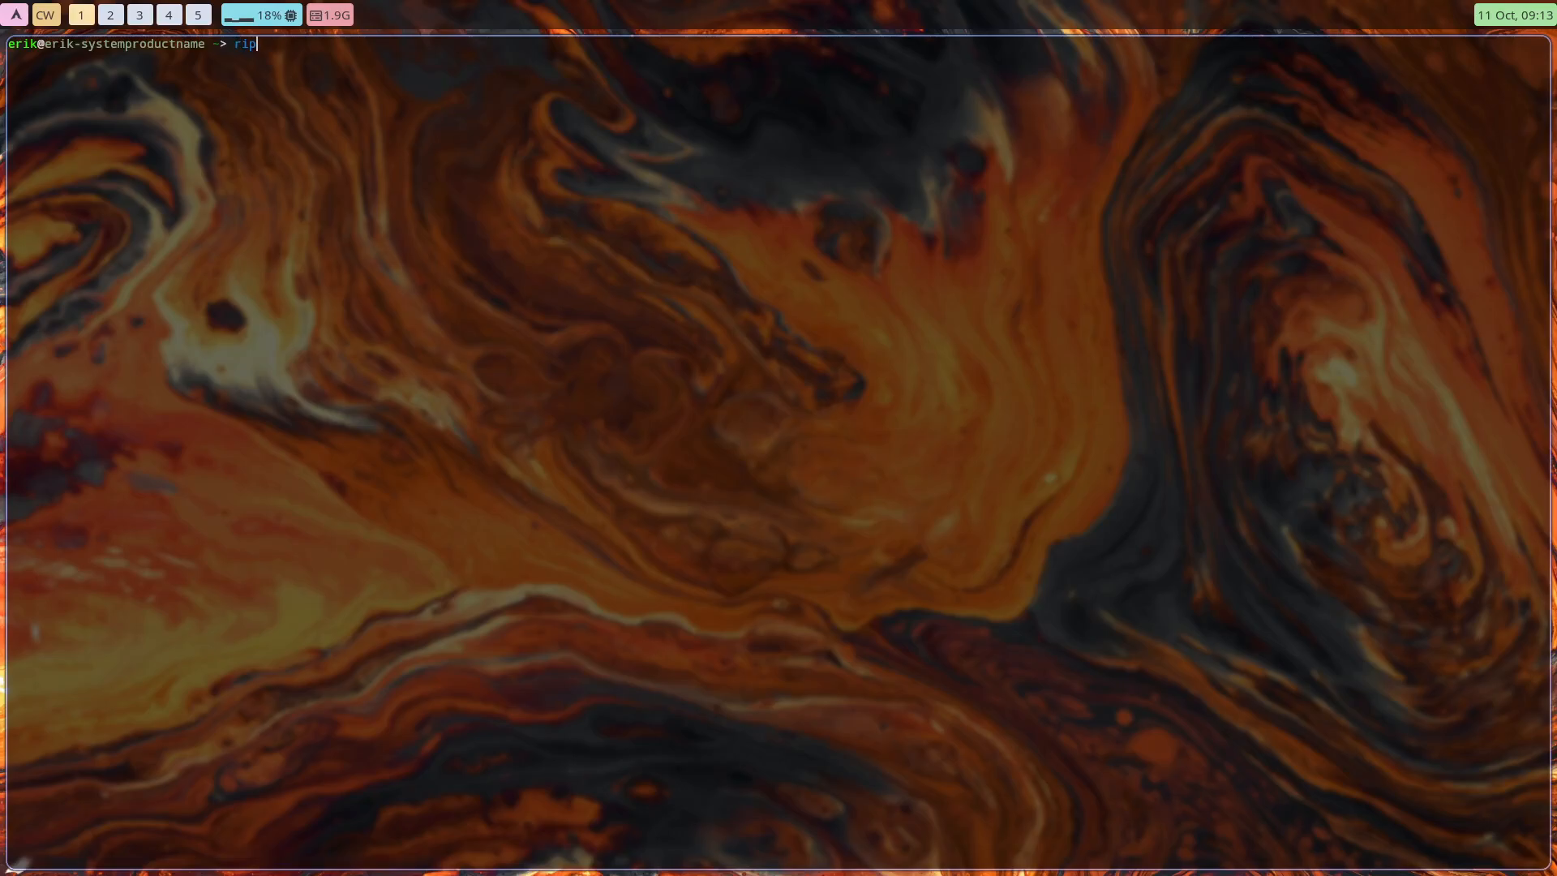
key("Return")
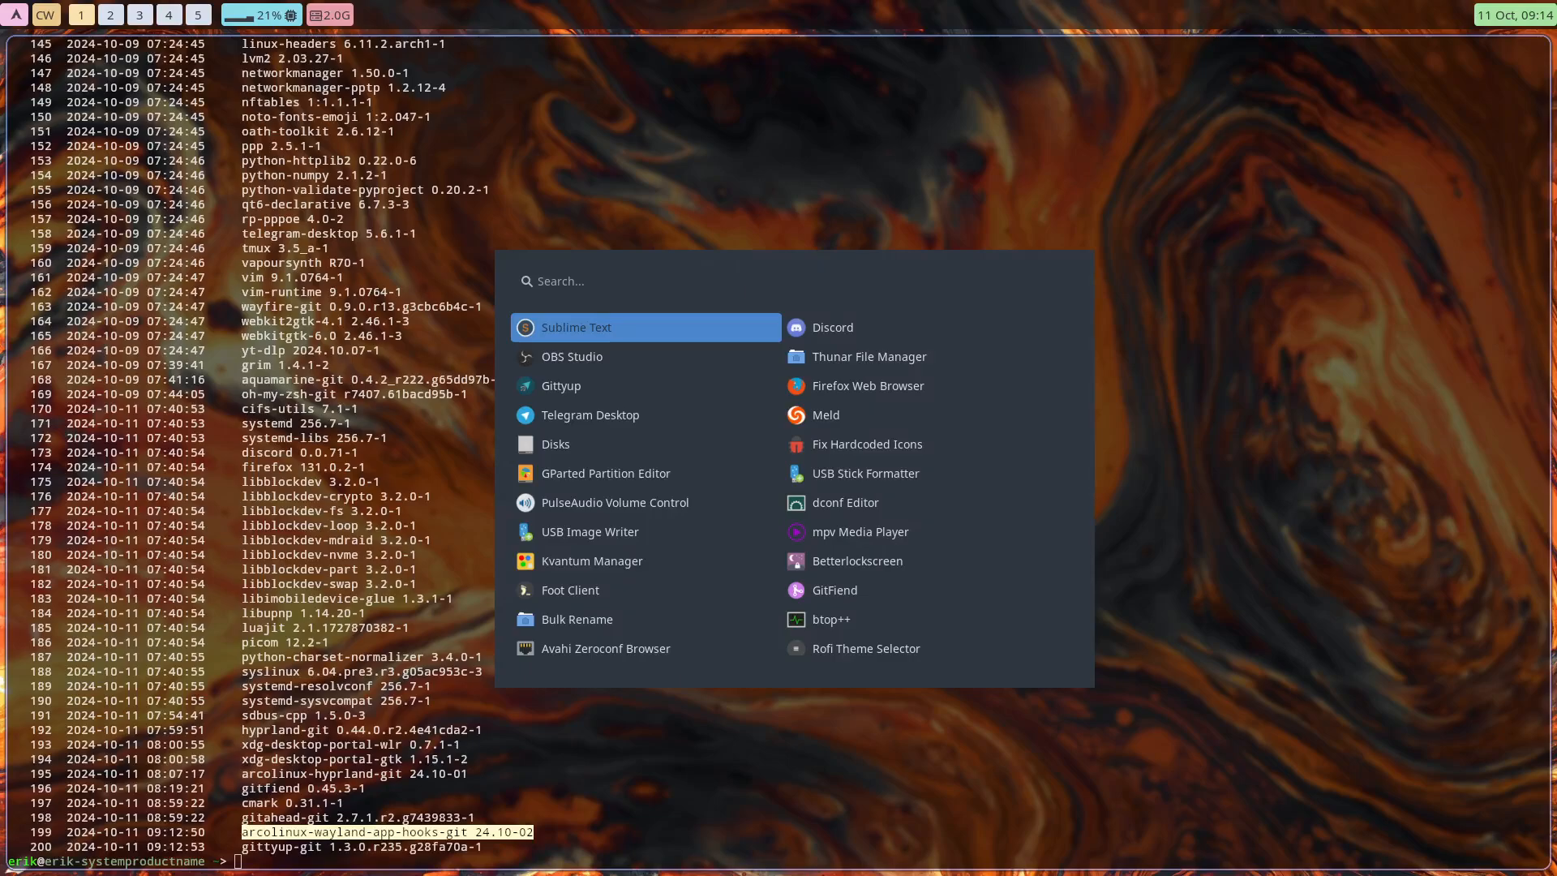
Search Rofi for 'git' and pick the GitAhead entry.
type("git")
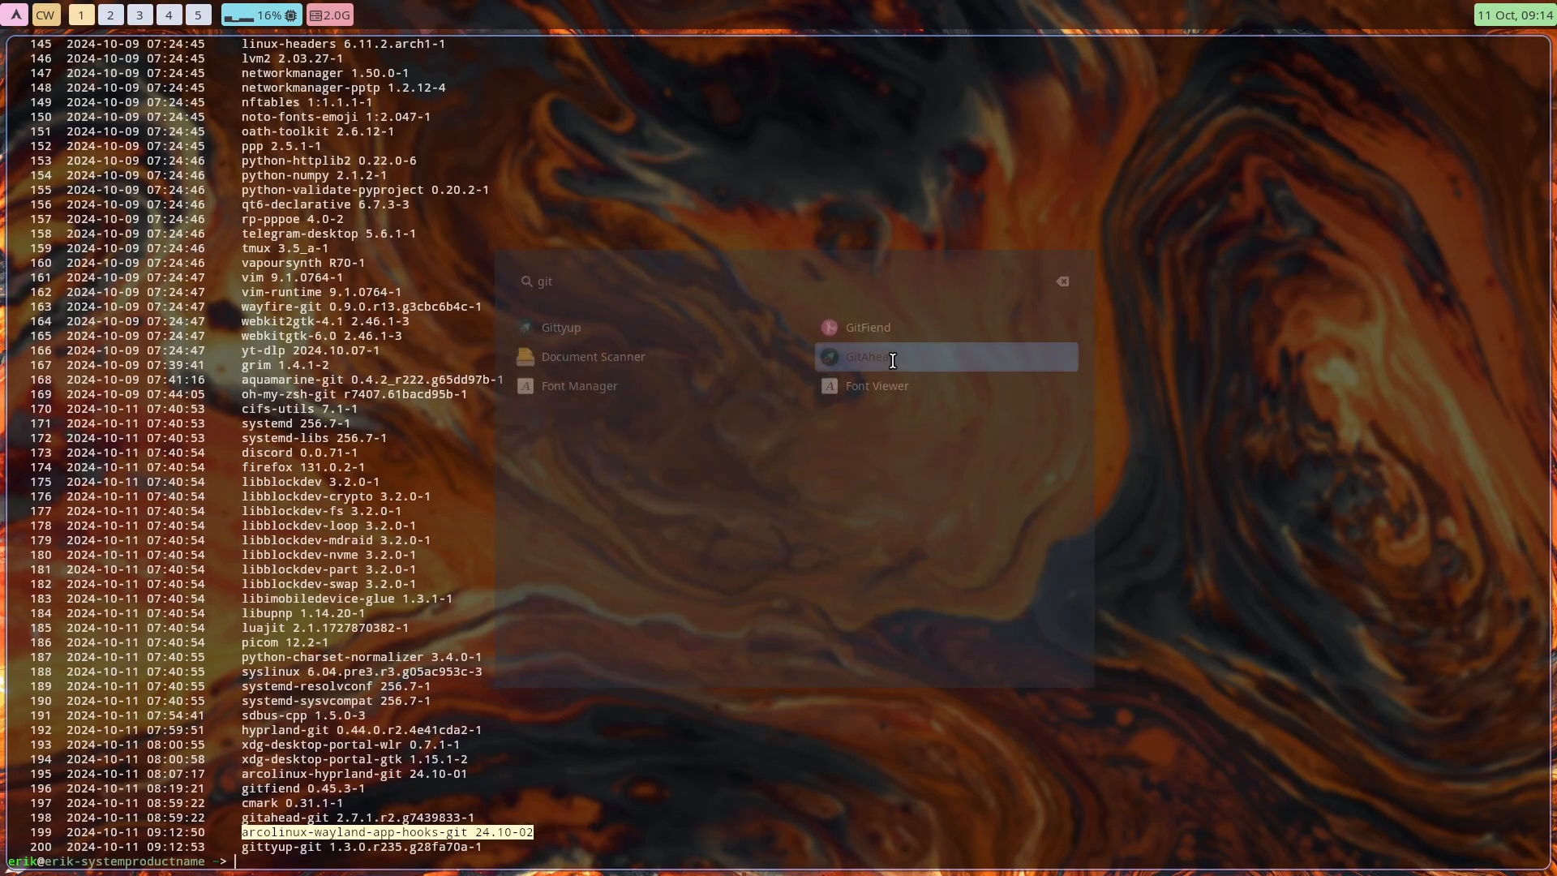
left_click(863, 356)
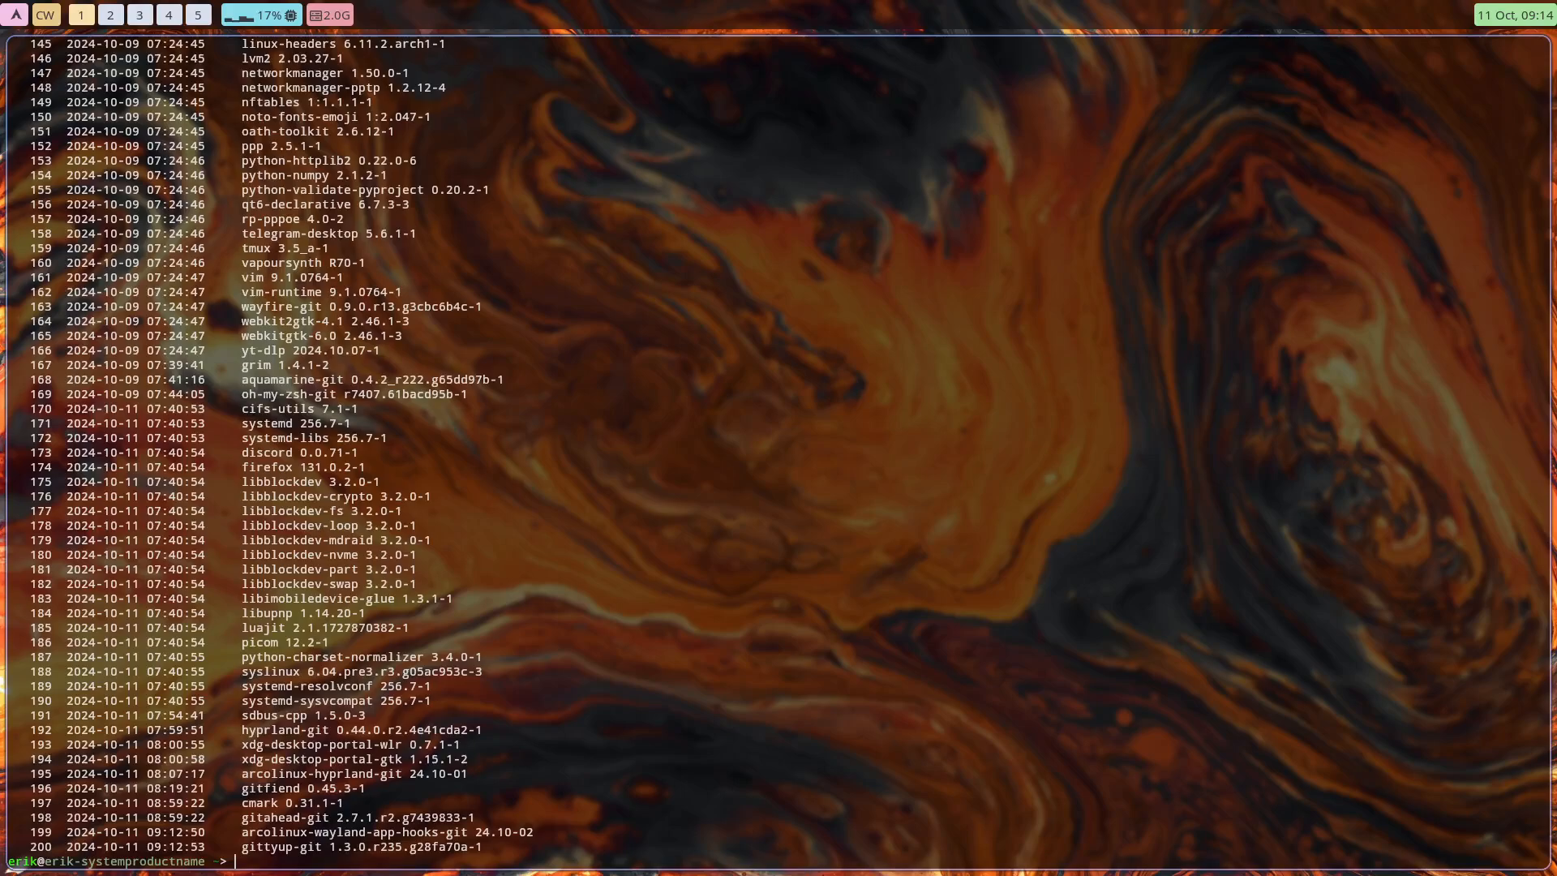
Reinstall gittyup-git with sudo pacman -S so the Wayland hook patches desktop files.
type("sudo pacman -S gittyup-git")
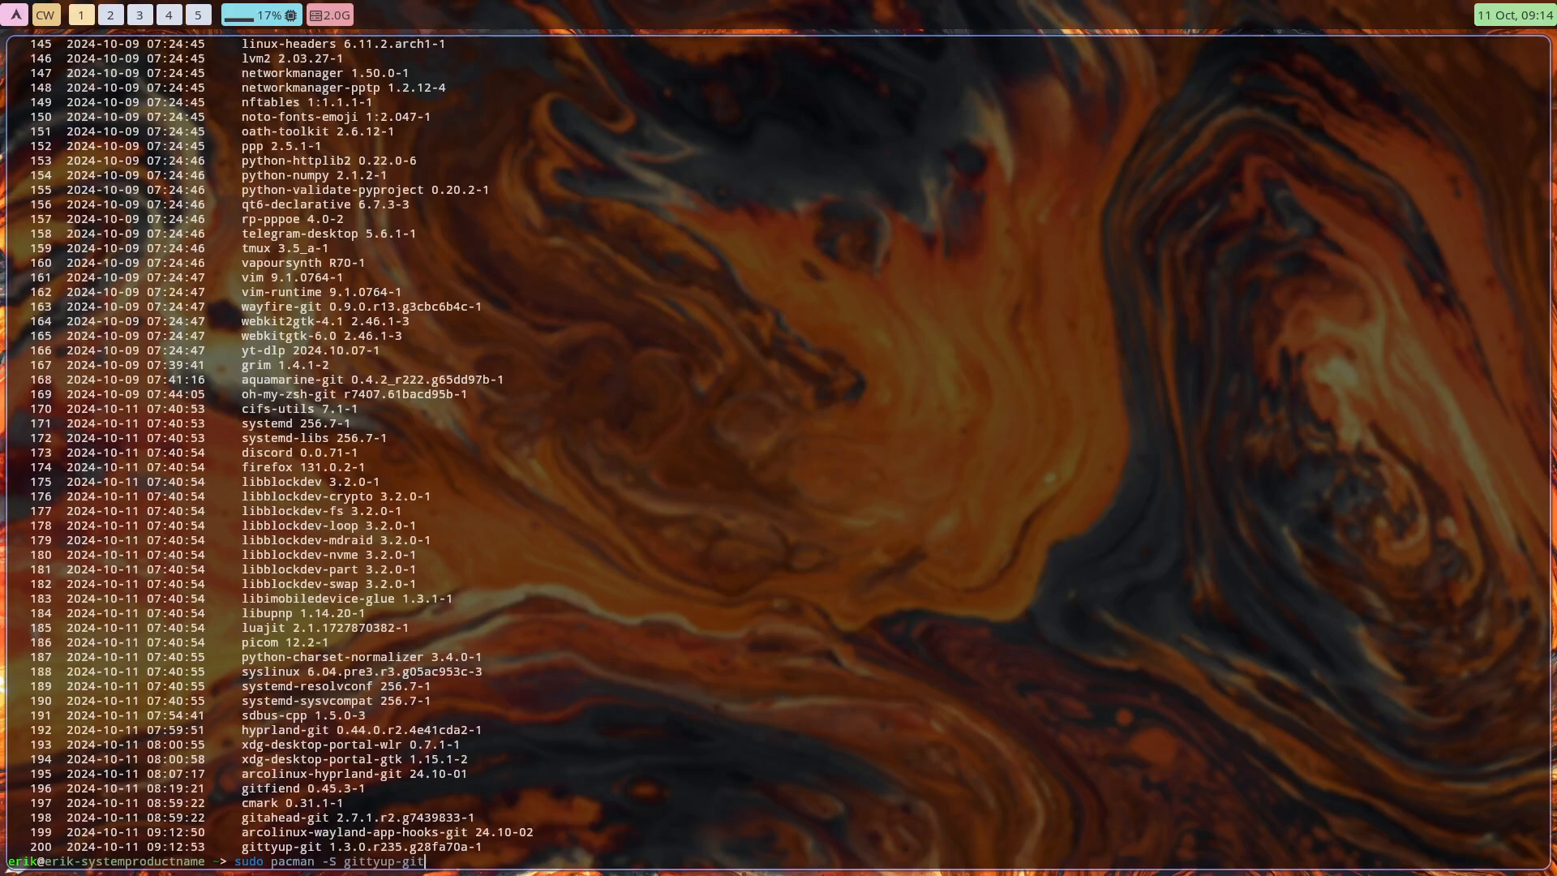
key("Return")
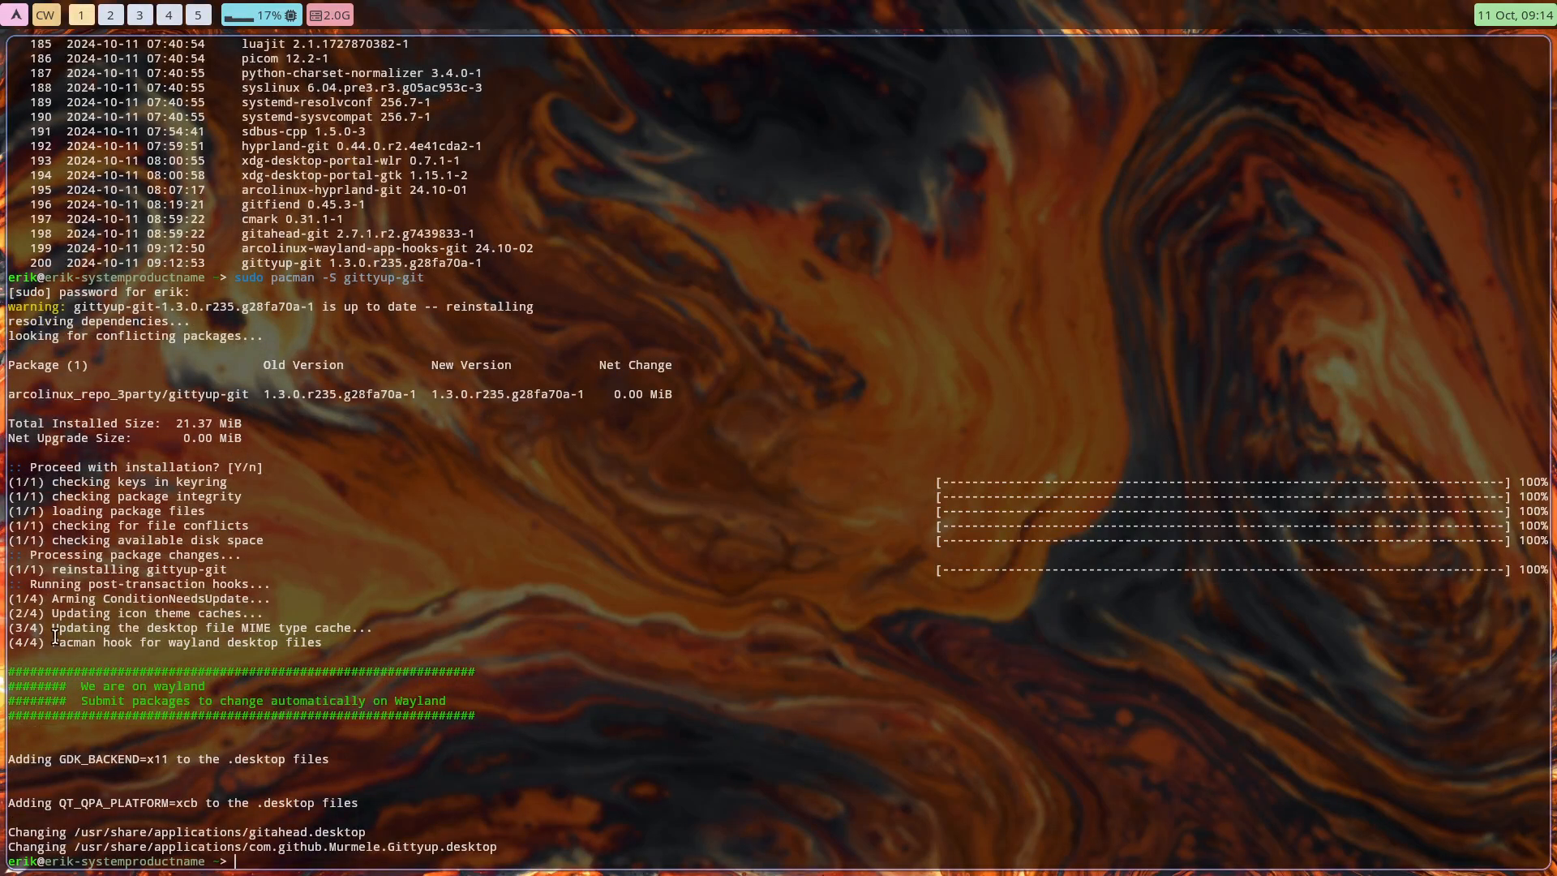
double_click(187, 642)
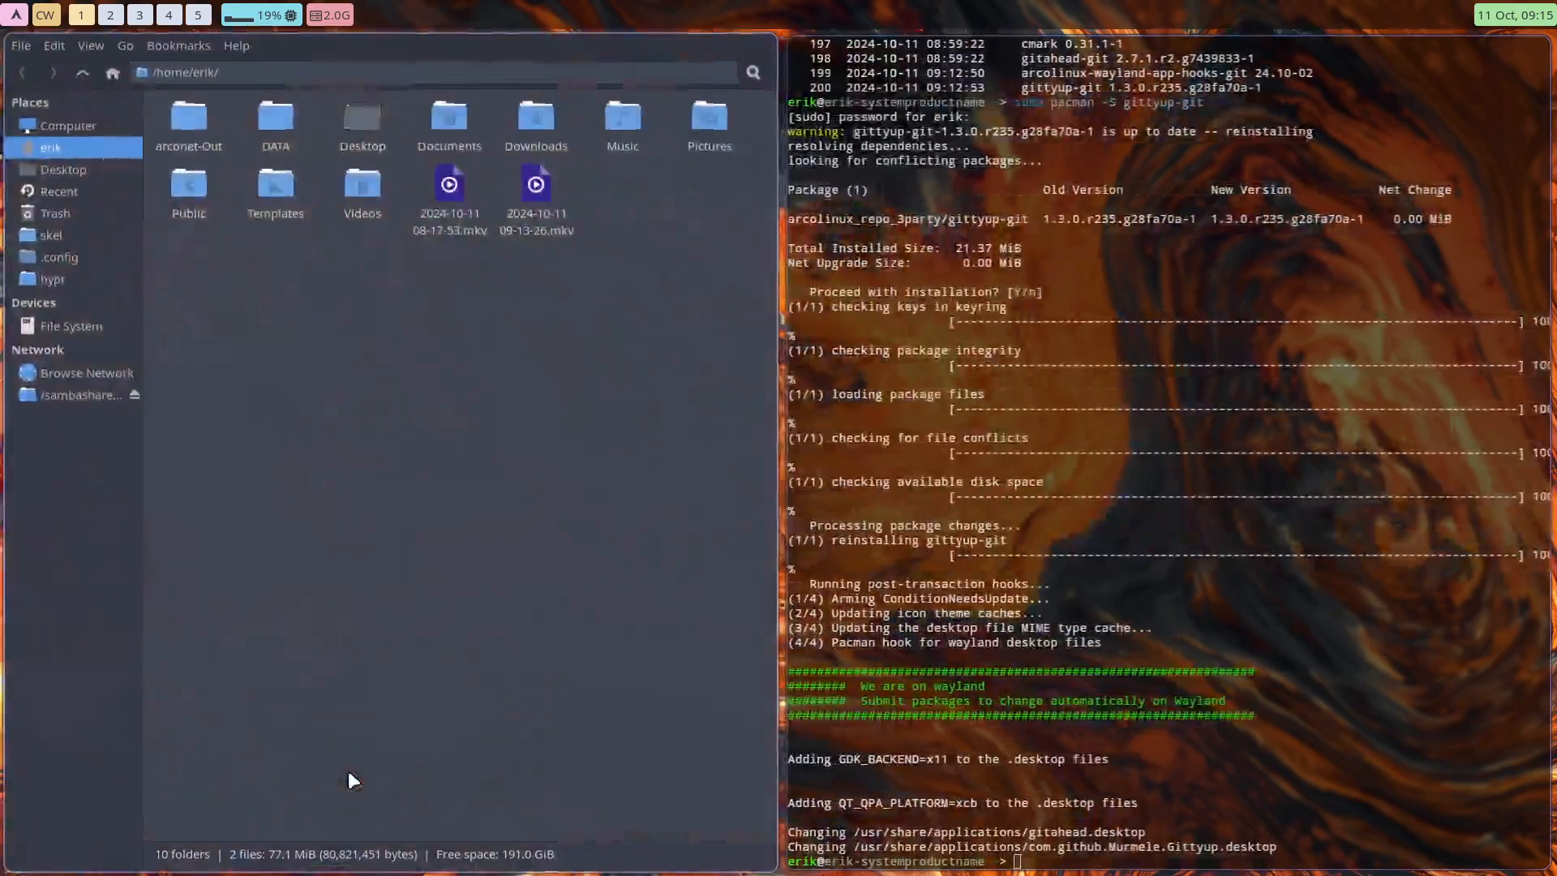
Browse to /usr/share/applications and open gitahead.desktop with Sublime Text.
left_click(74, 328)
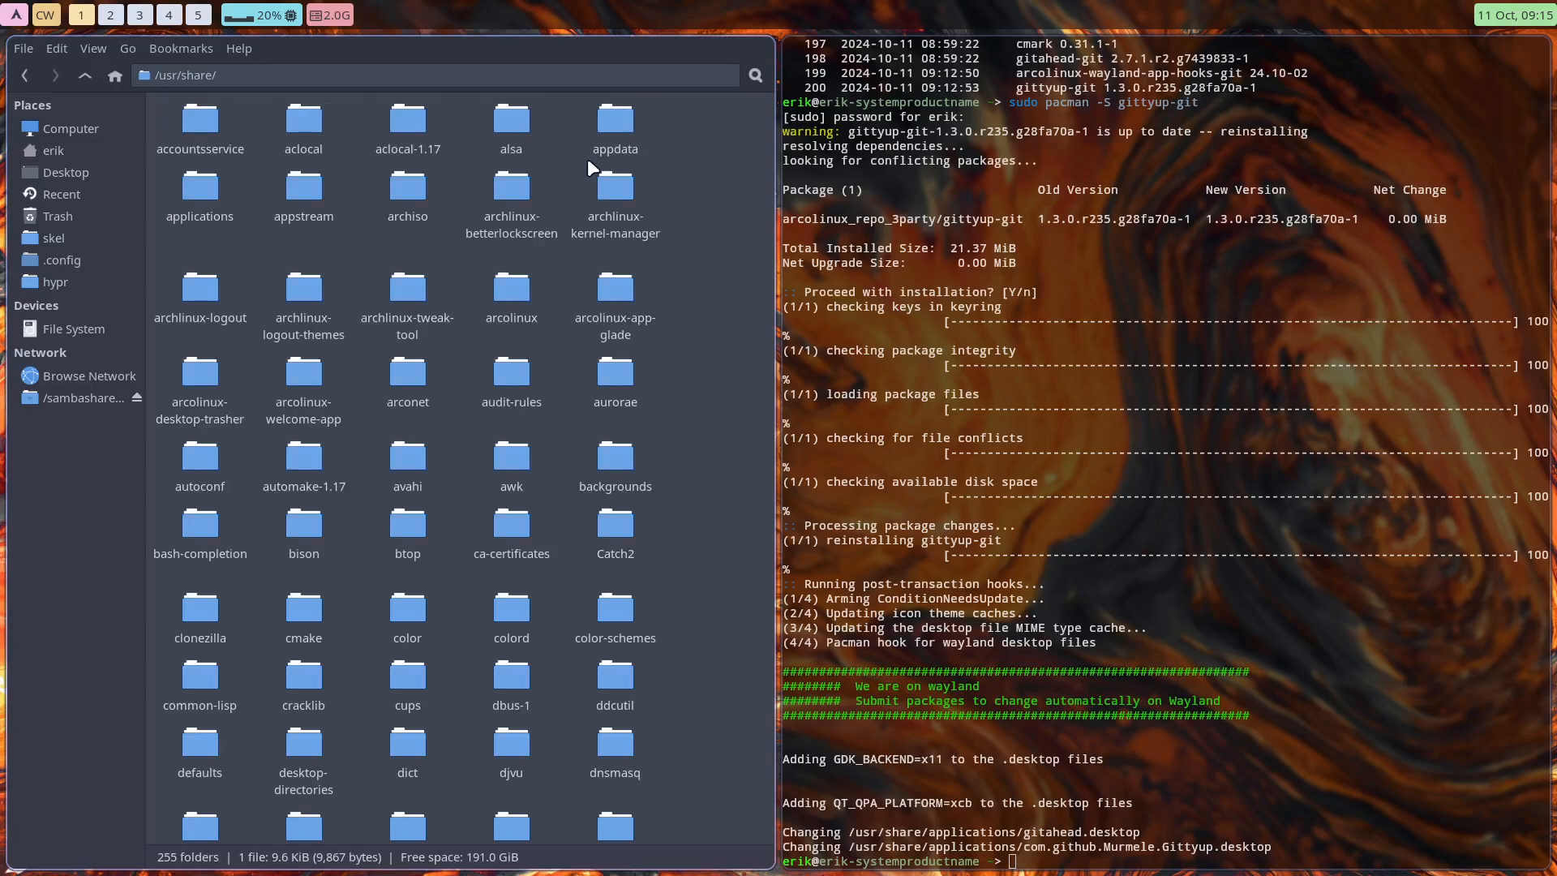
mouse_move(199, 189)
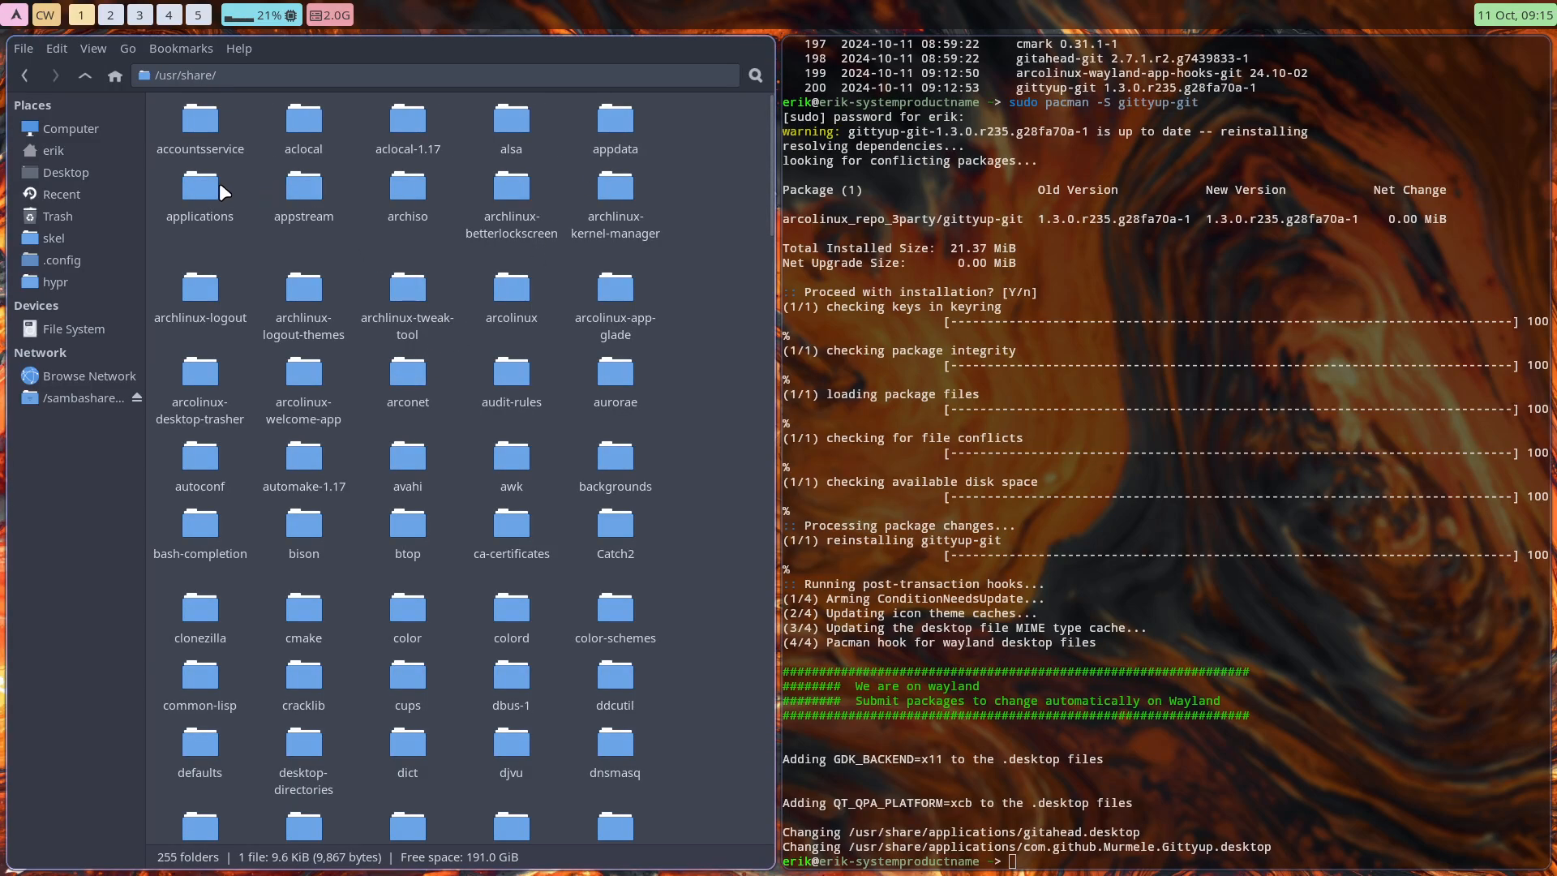
double_click(199, 190)
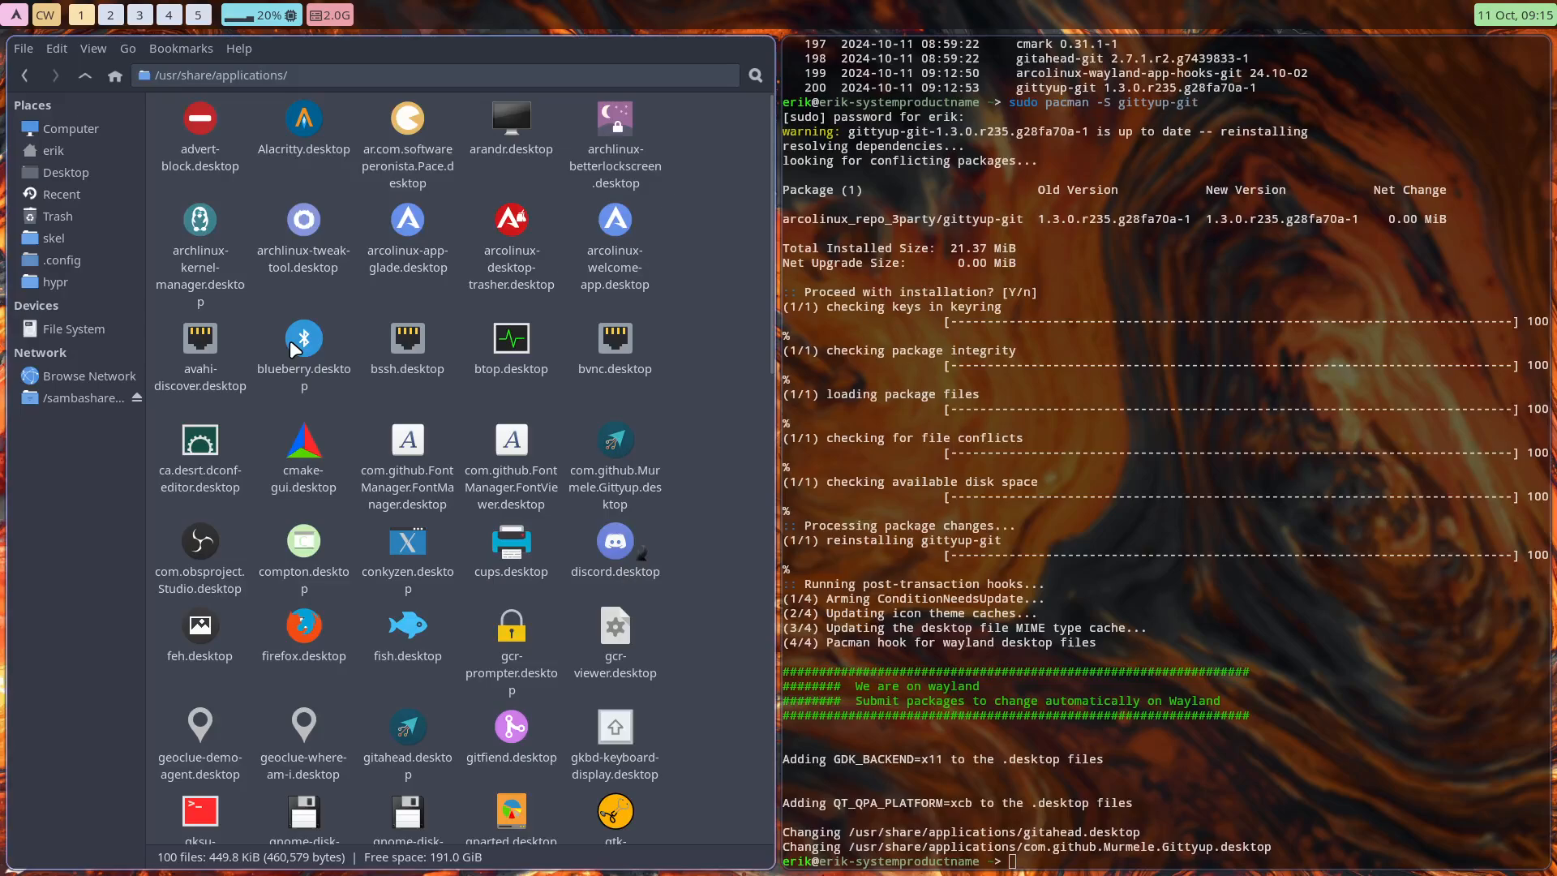
scroll("down", 3)
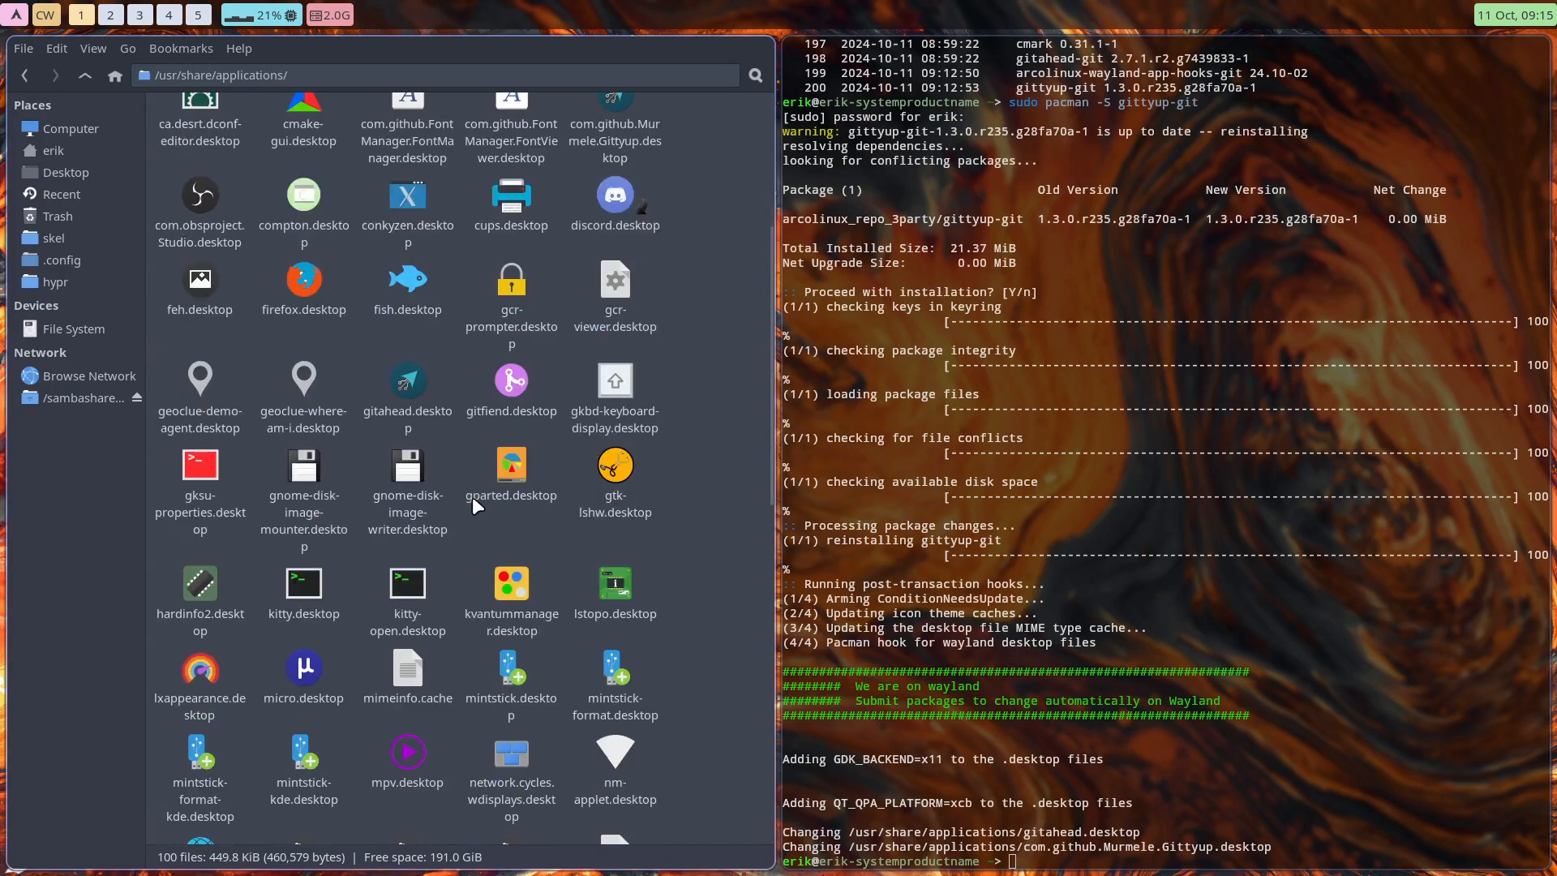
scroll("down", 3)
type("git")
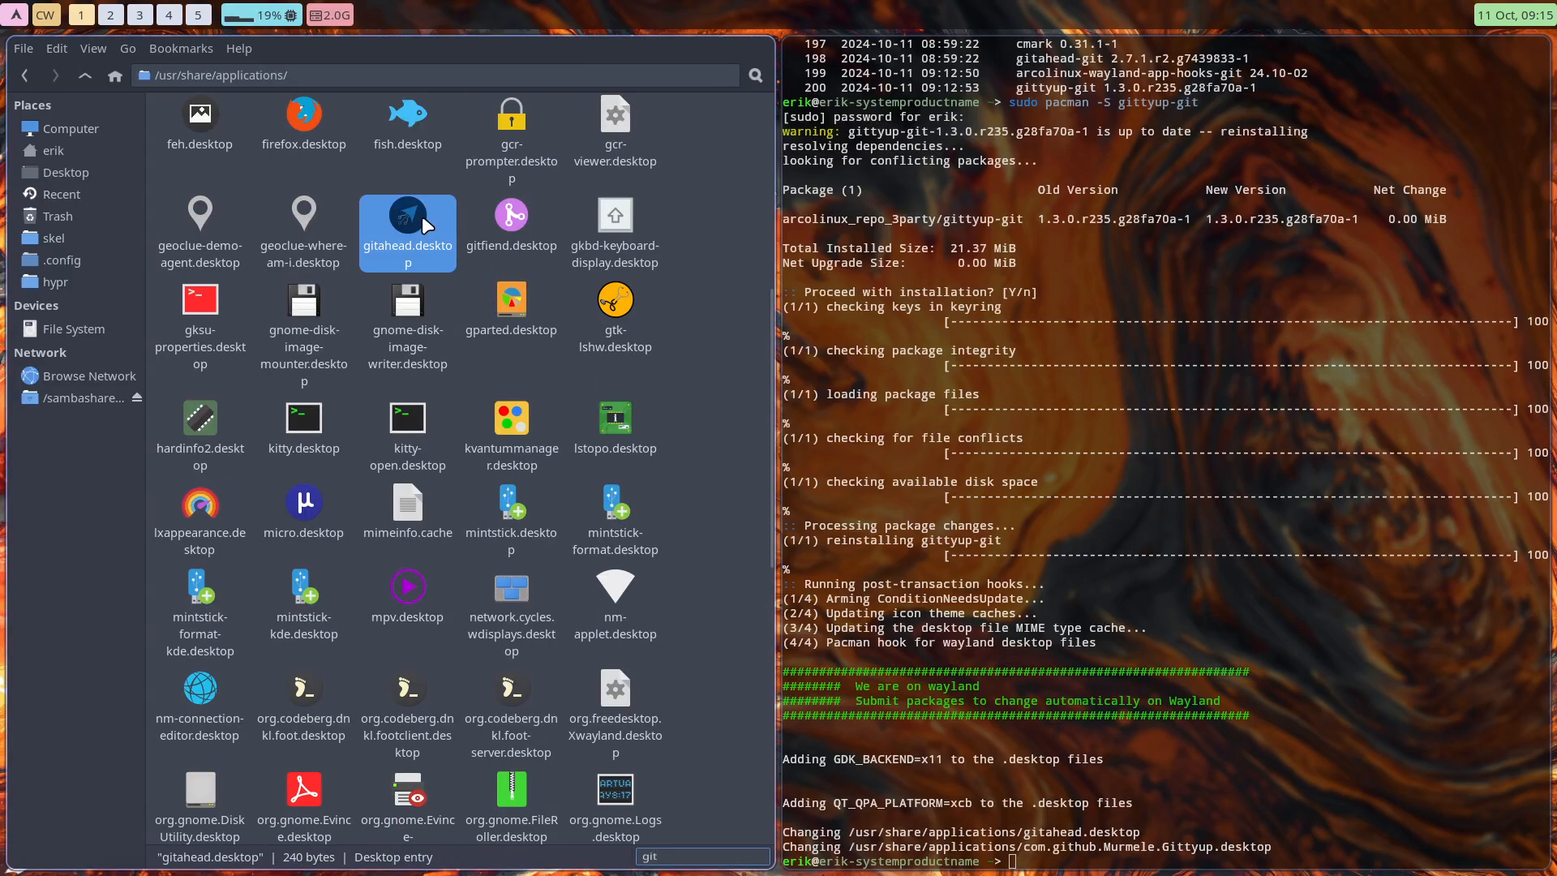
right_click(407, 223)
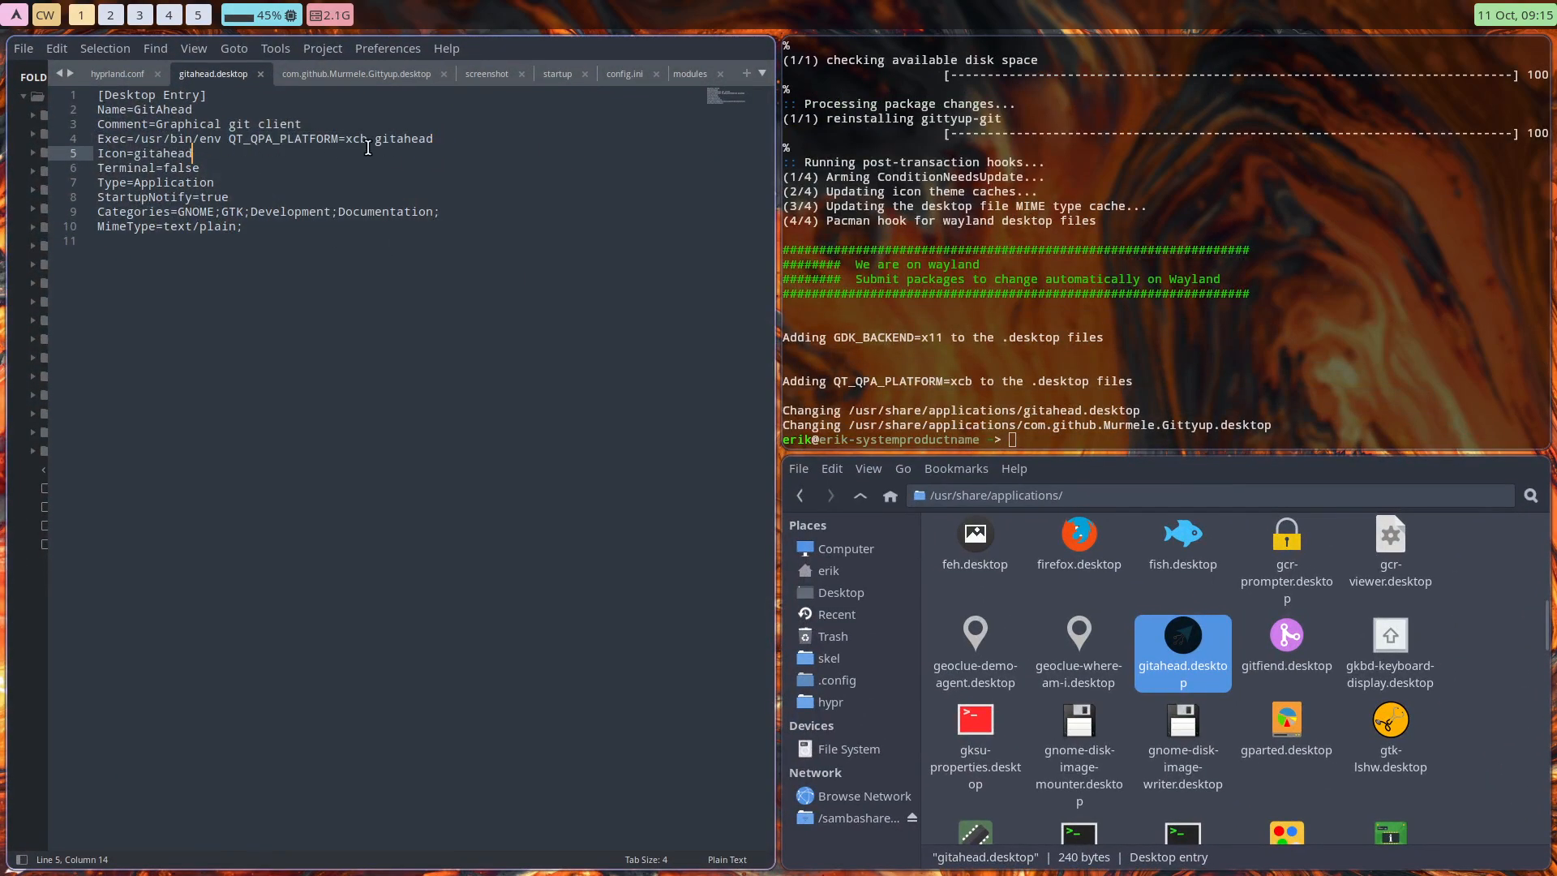
left_click_drag(132, 138, 371, 138)
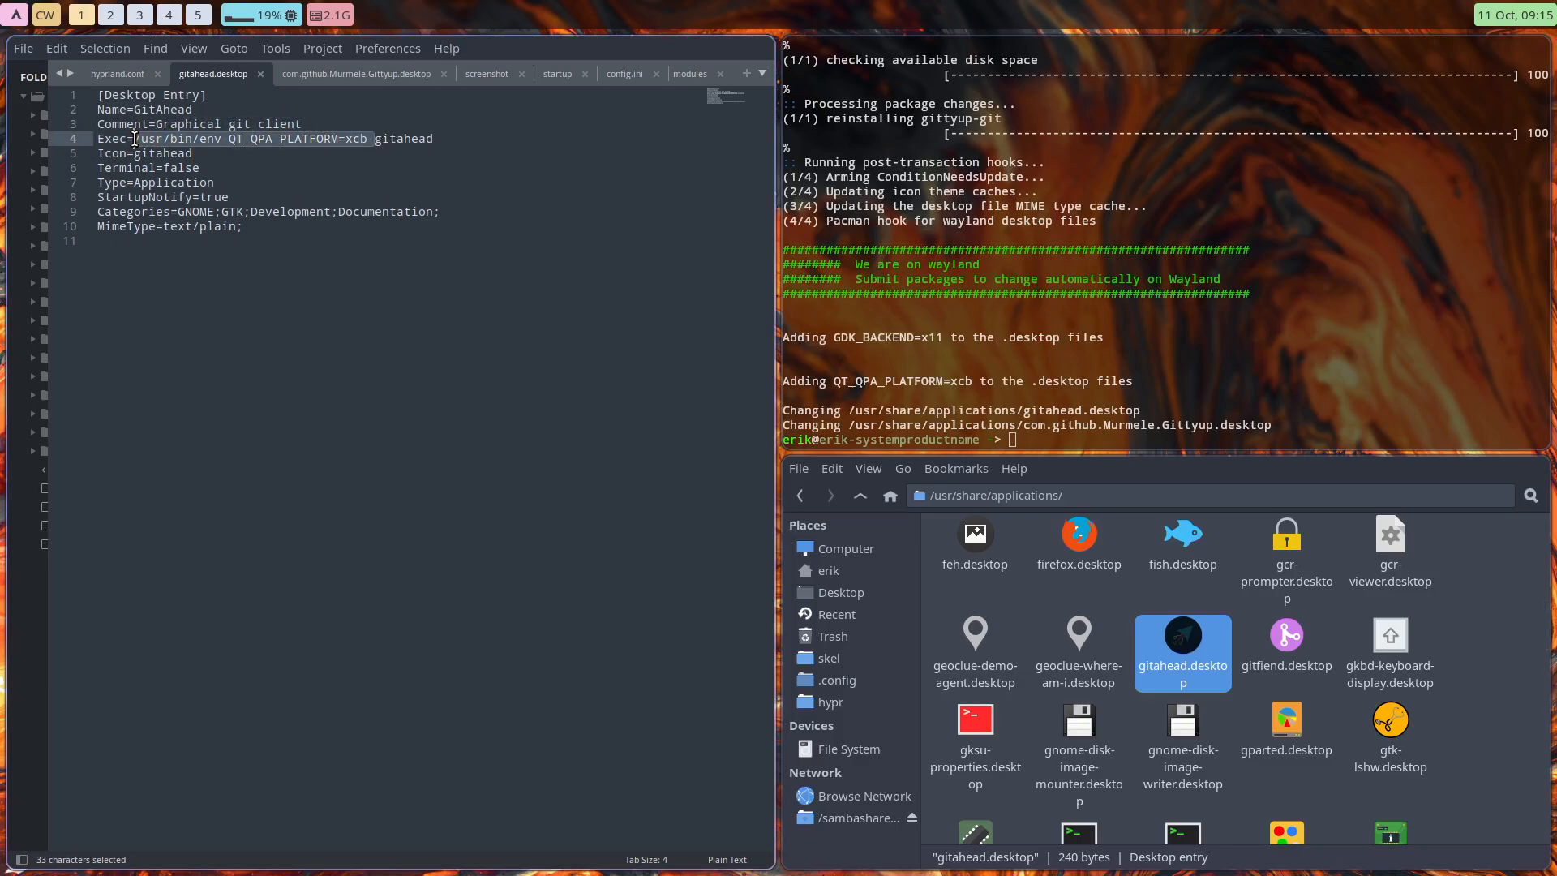
mouse_move(447, 386)
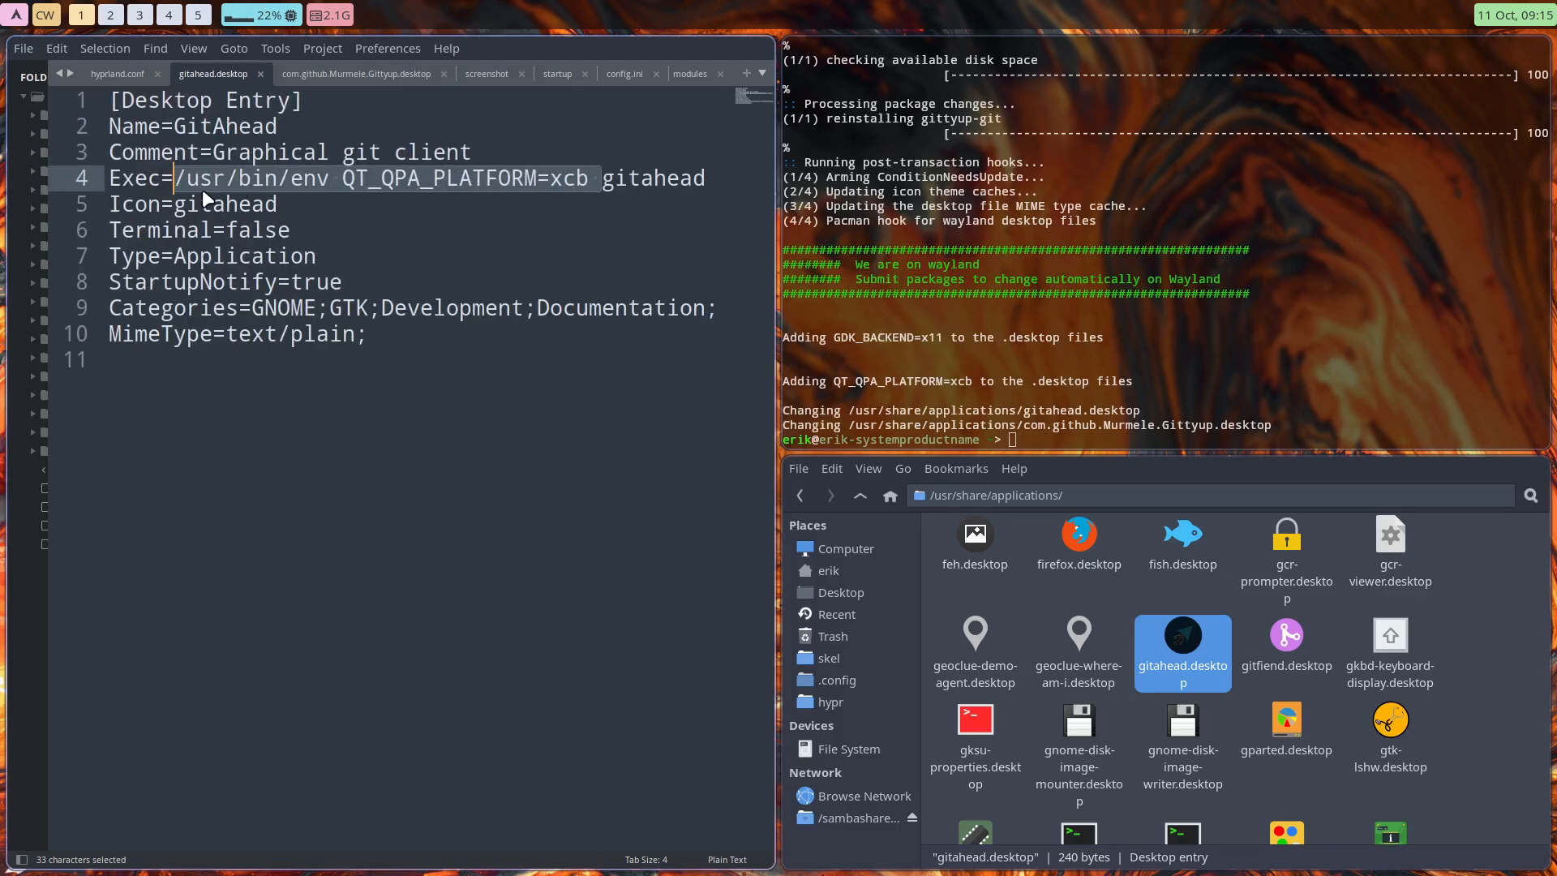
mouse_move(434, 194)
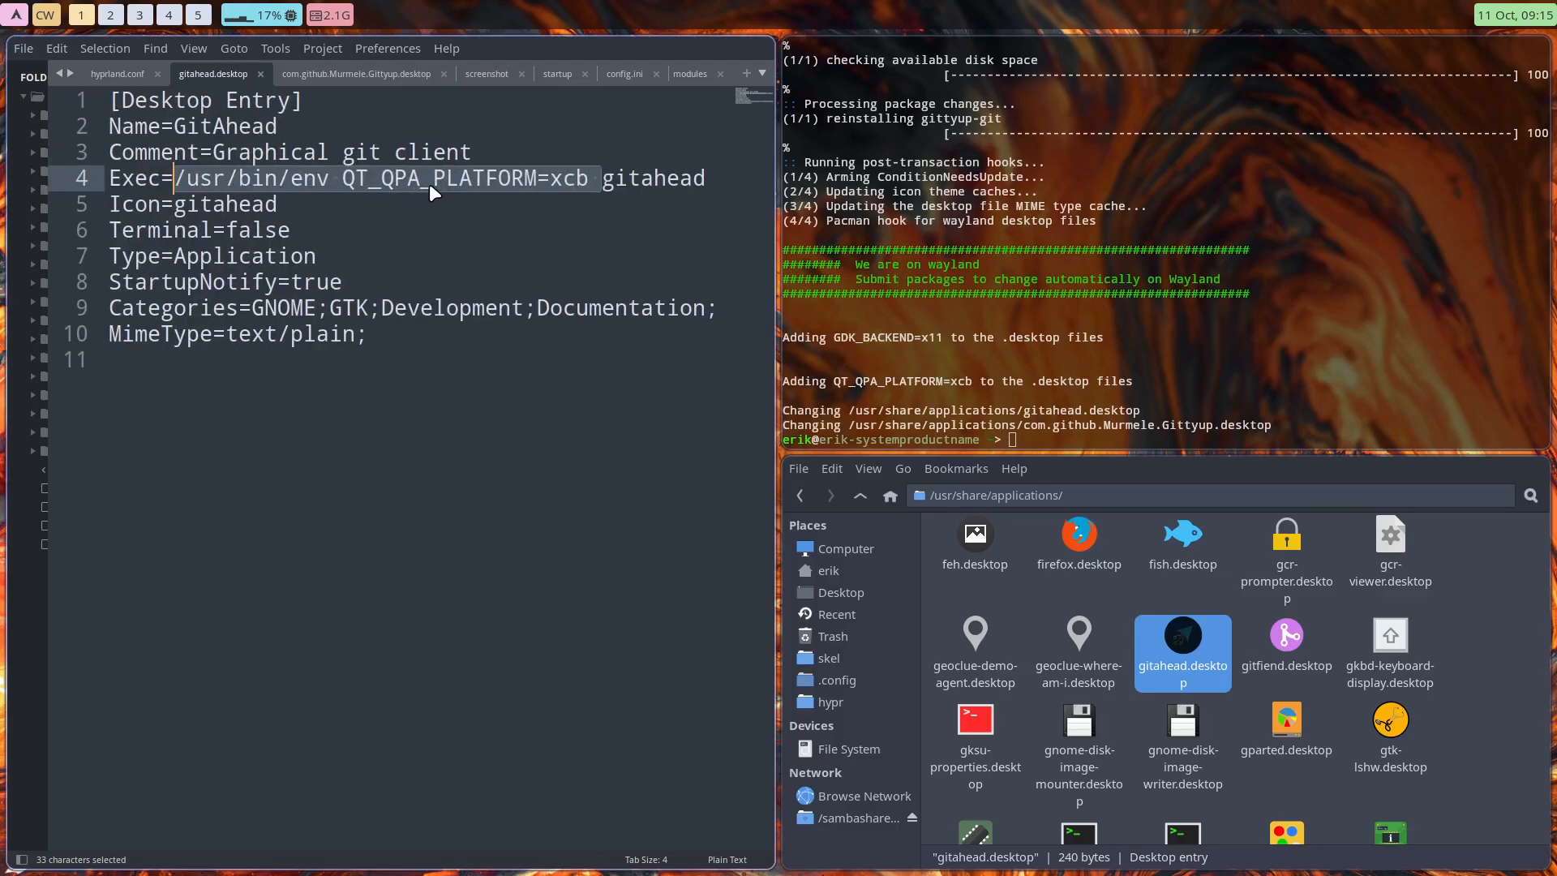
mouse_move(571, 191)
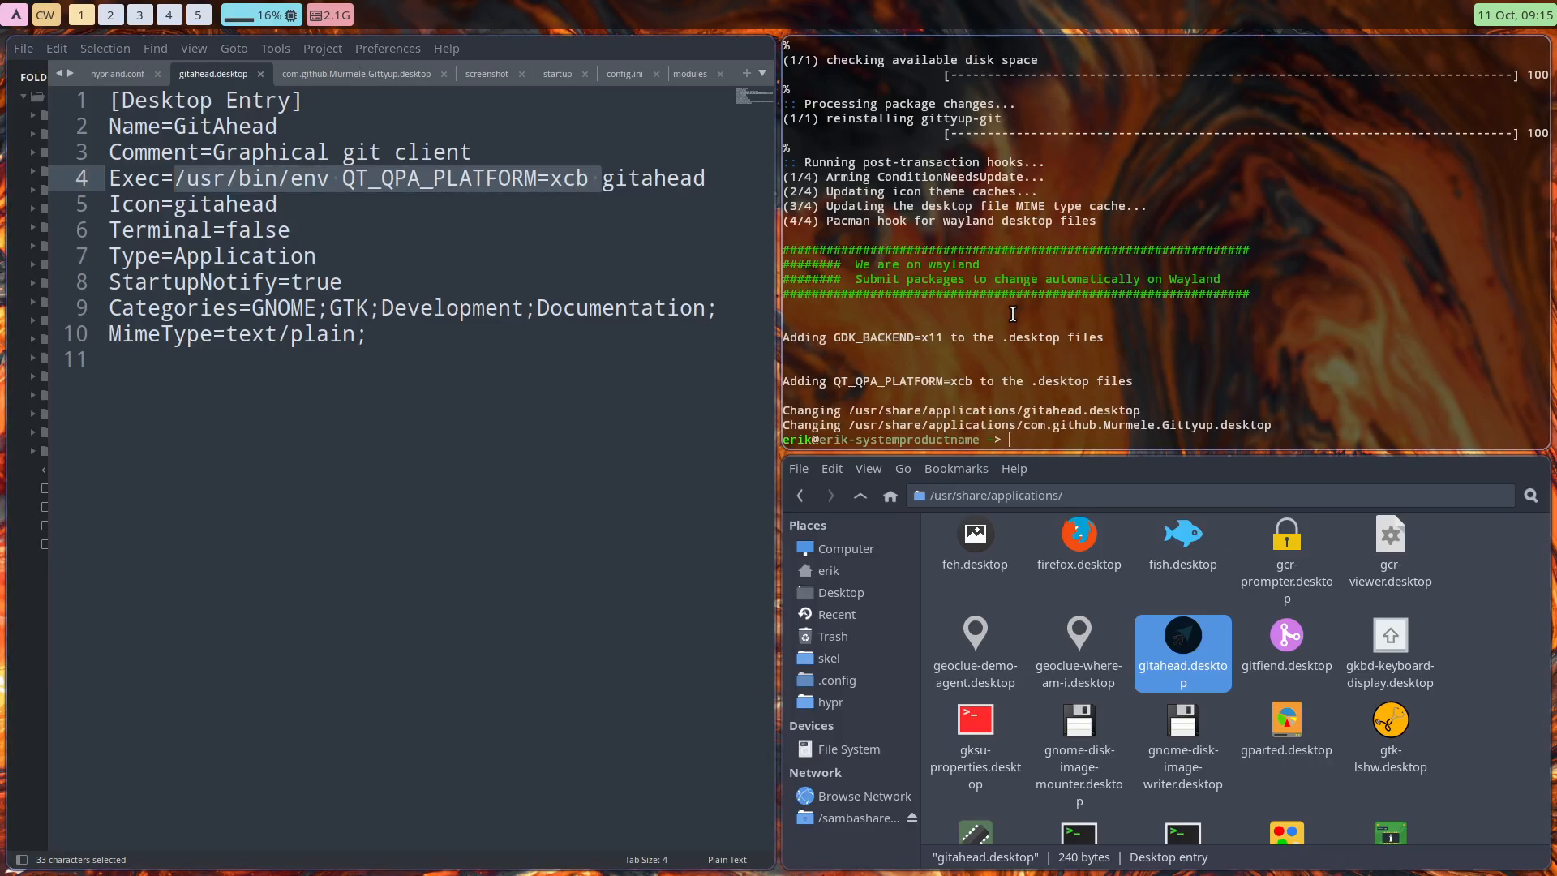
double_click(886, 336)
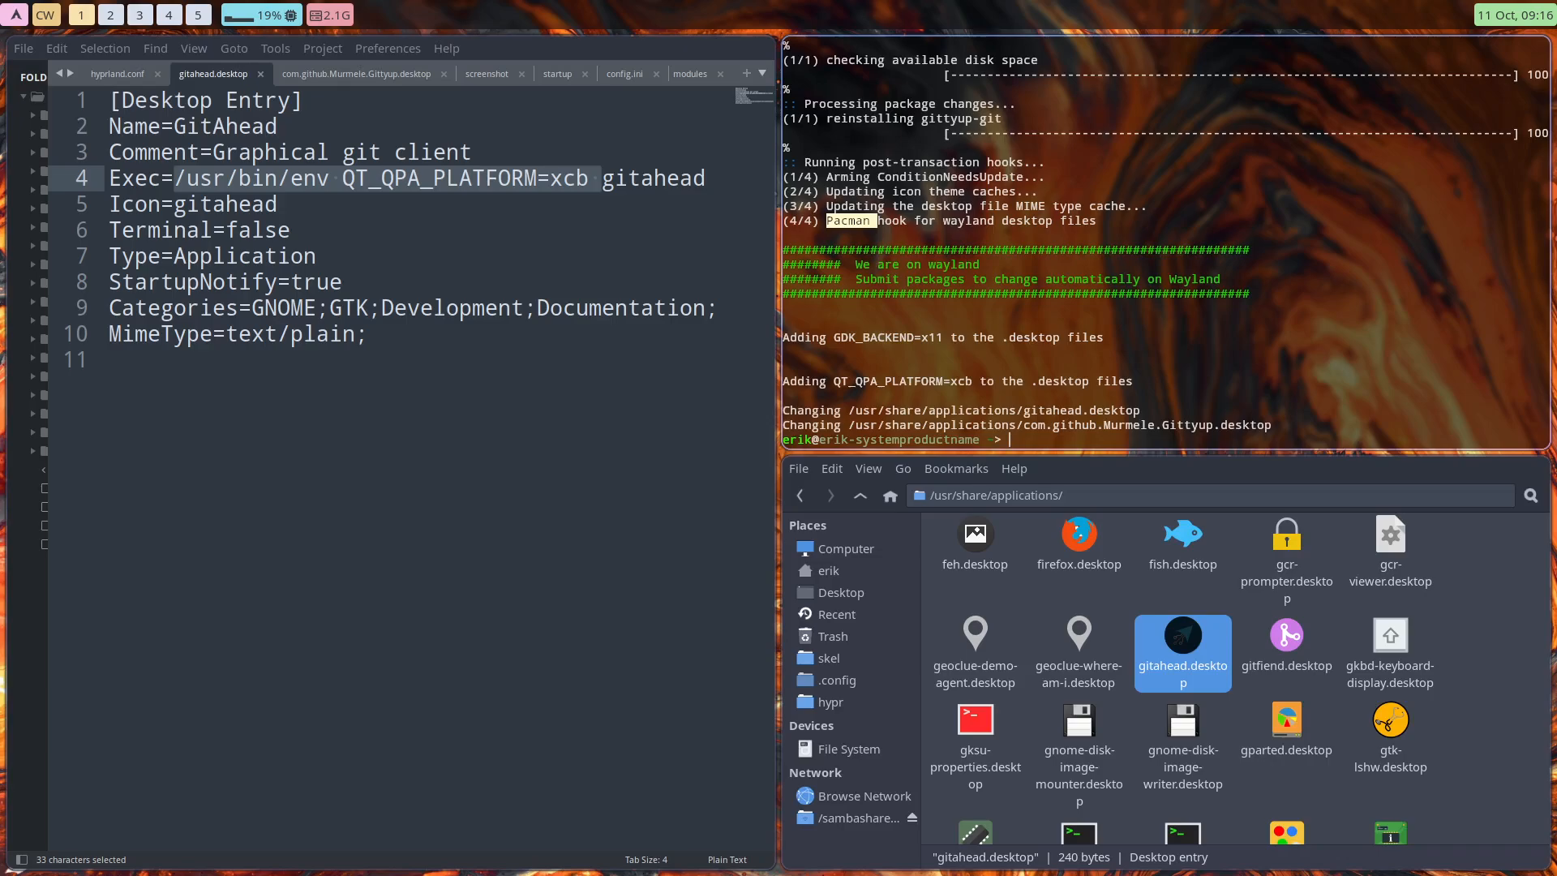
Scroll the applications folder to com.github.Murmele.Gittyup.desktop and open it in Sublime Text.
scroll("down", 3)
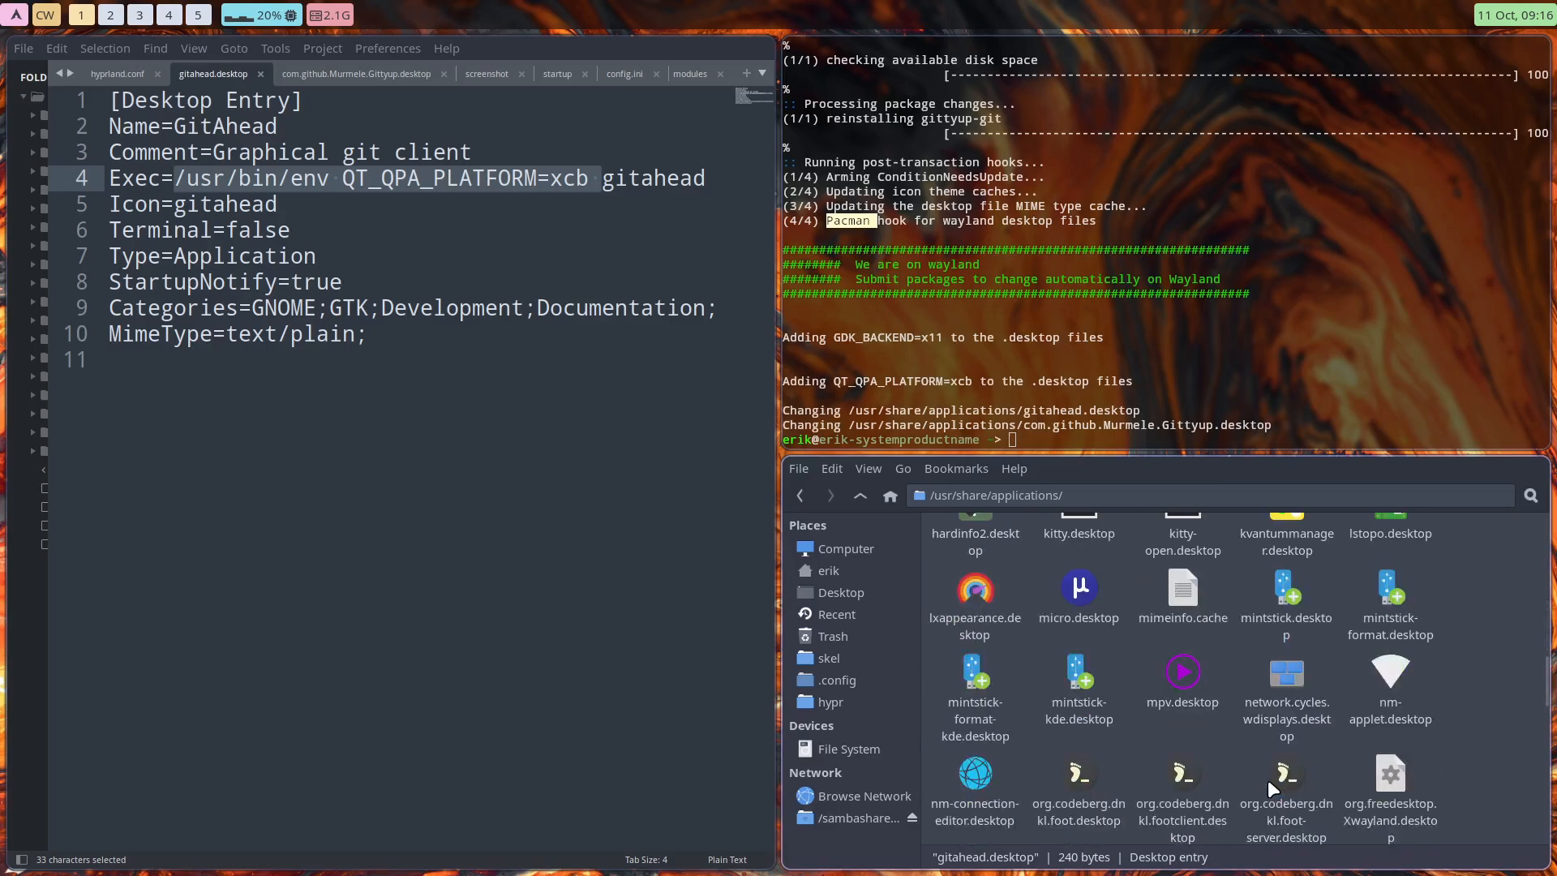
scroll("down", 3)
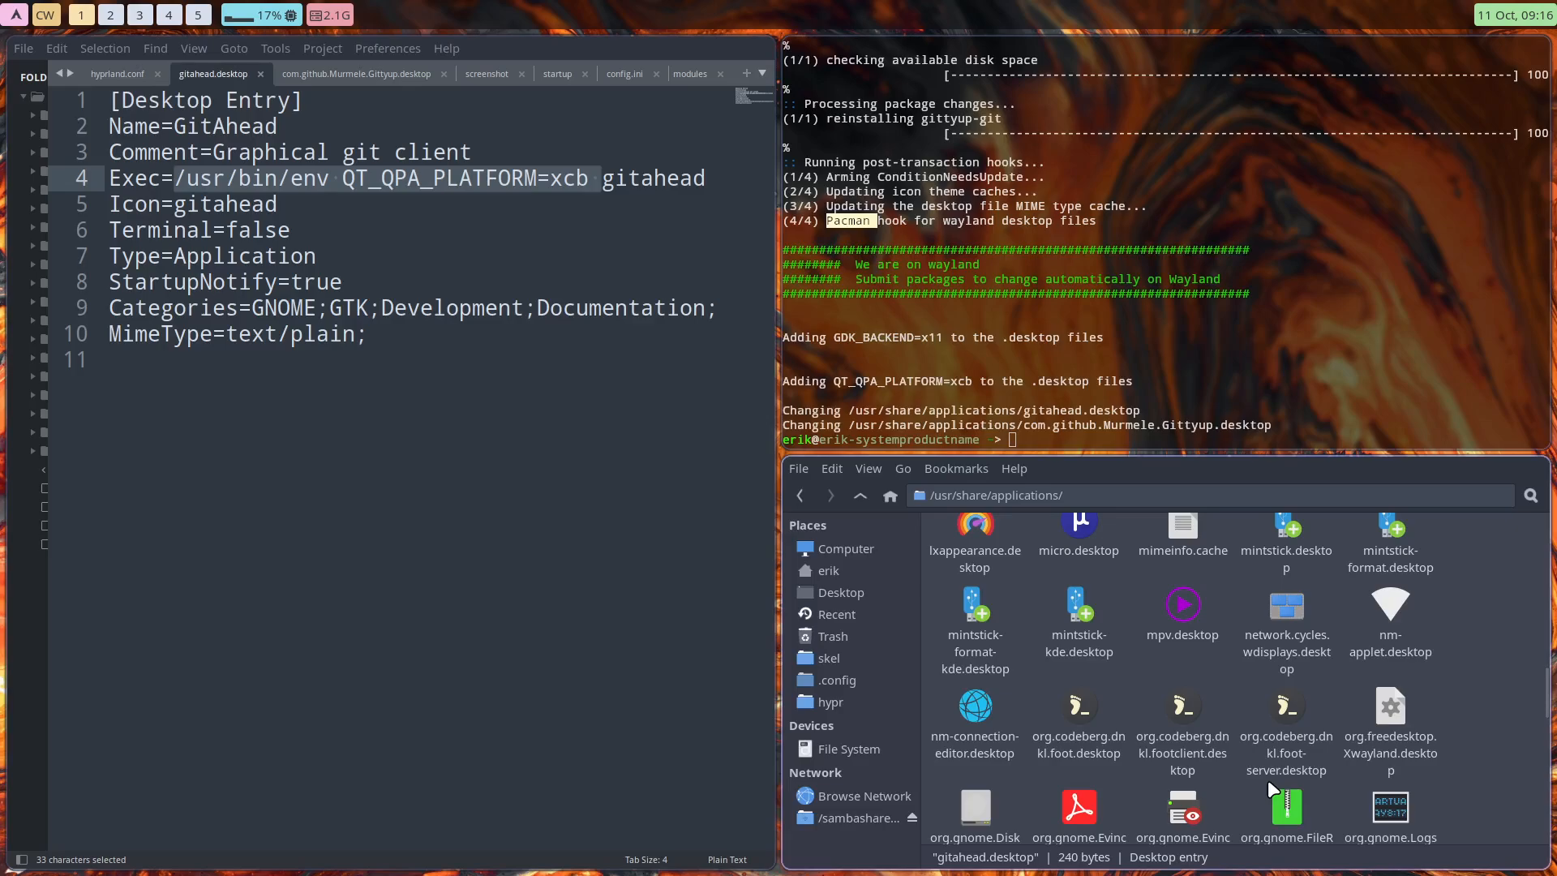
scroll("up", 3)
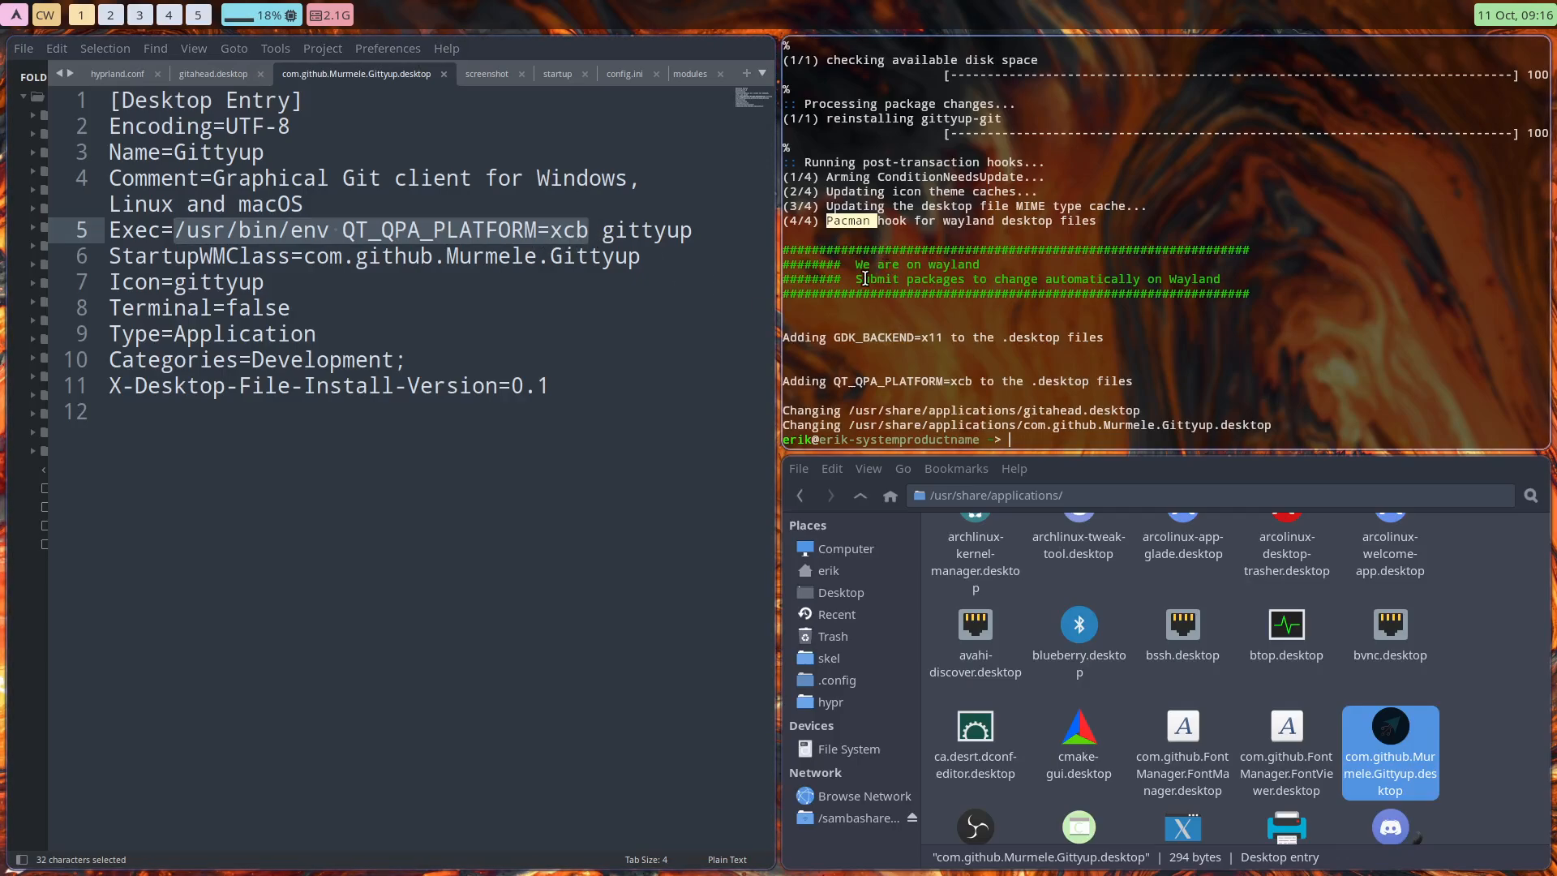
mouse_move(992, 283)
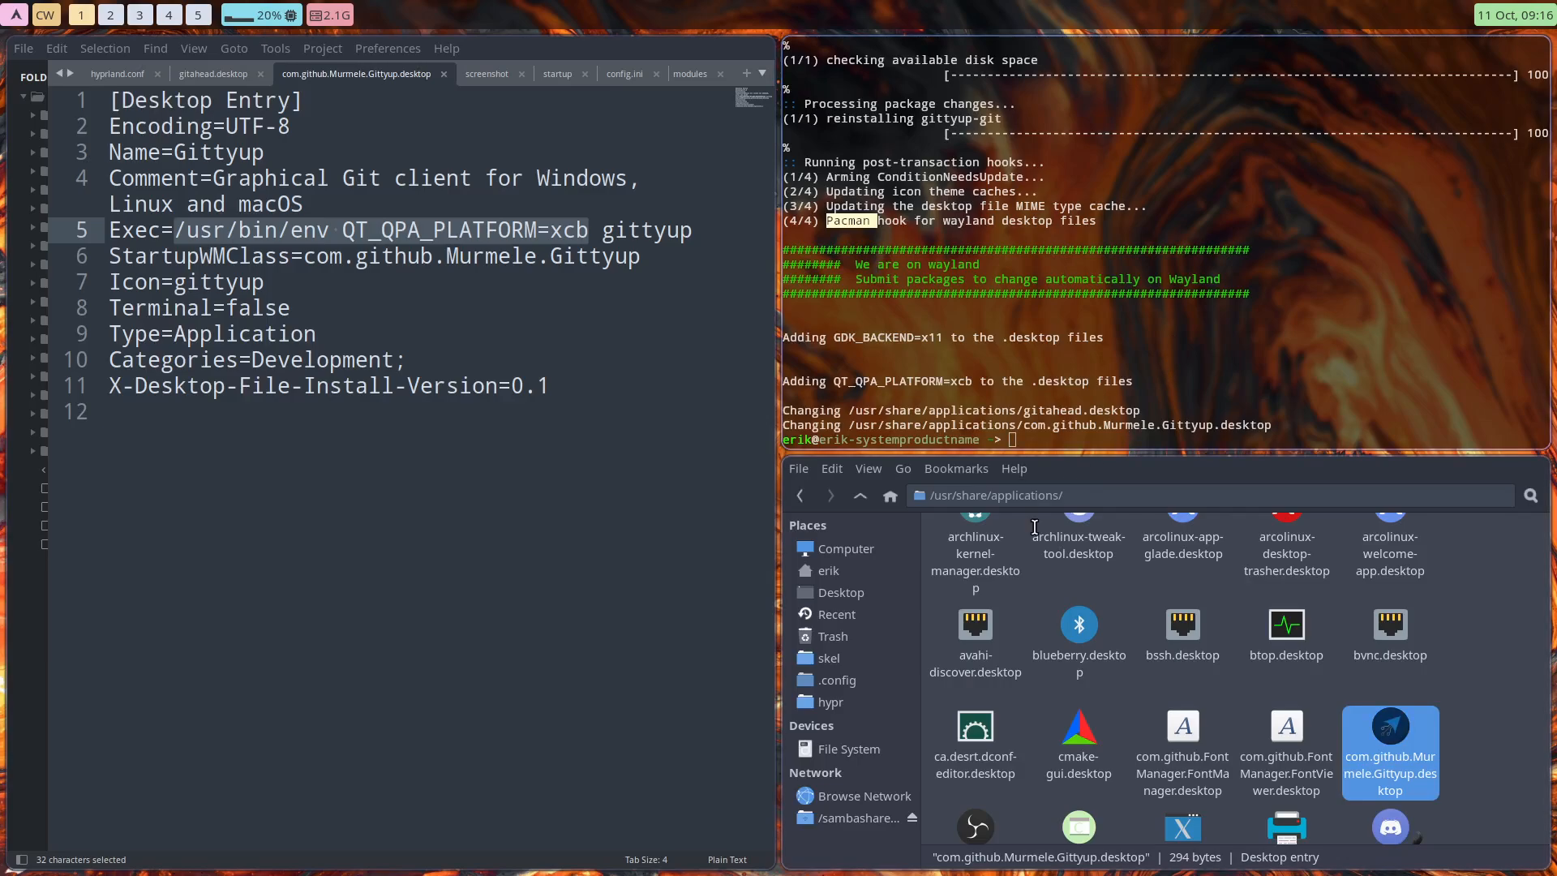
mouse_move(1247, 760)
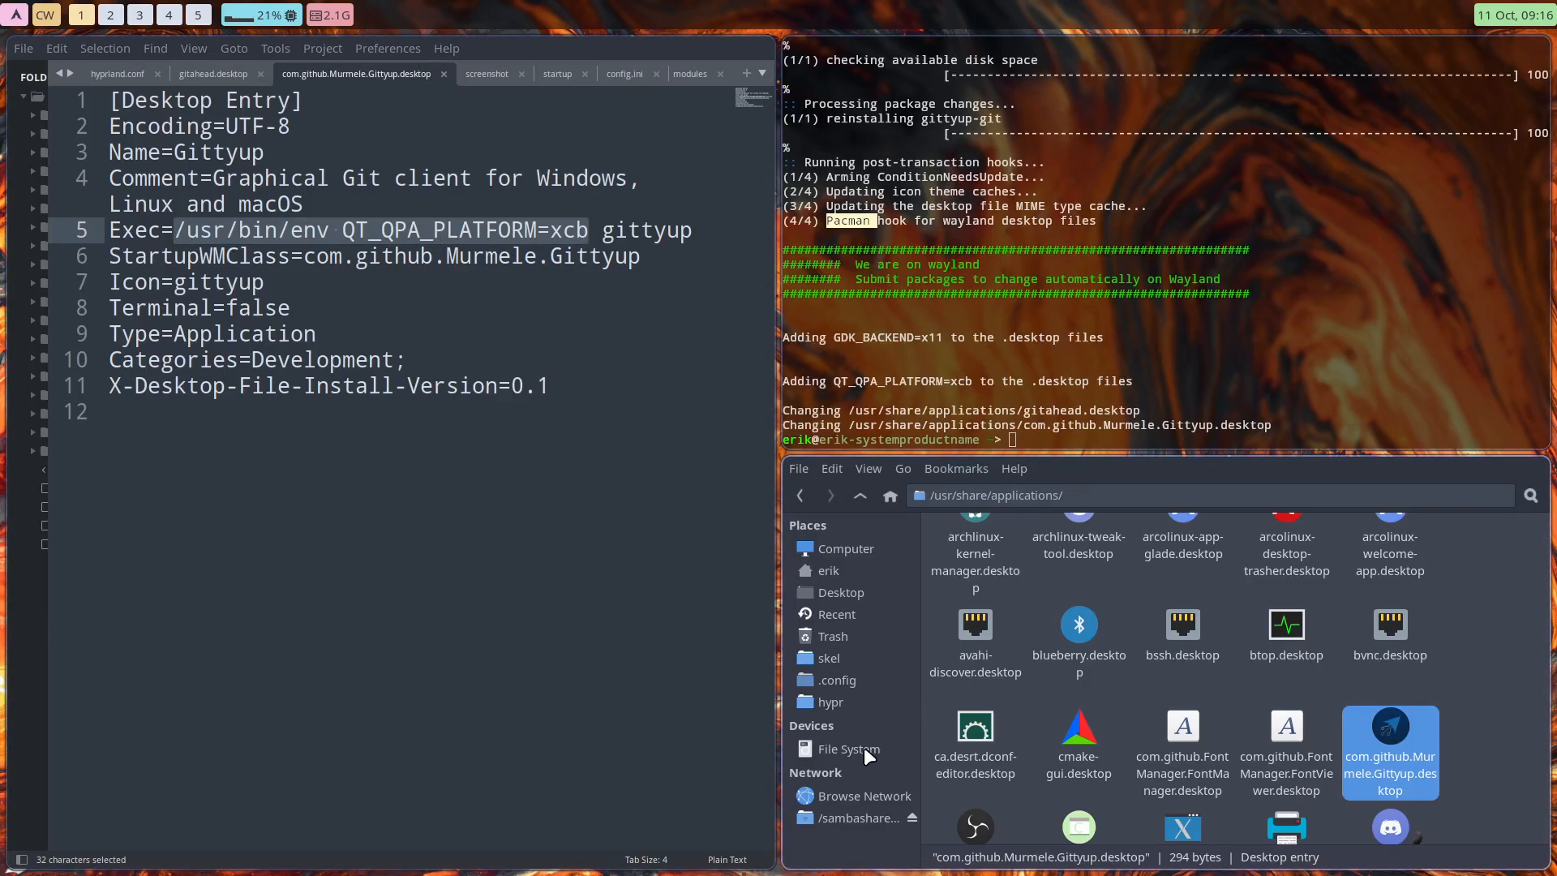
Navigate from root into /usr/local/bin and scroll down to arcolinux-wayland-apps.
left_click(849, 748)
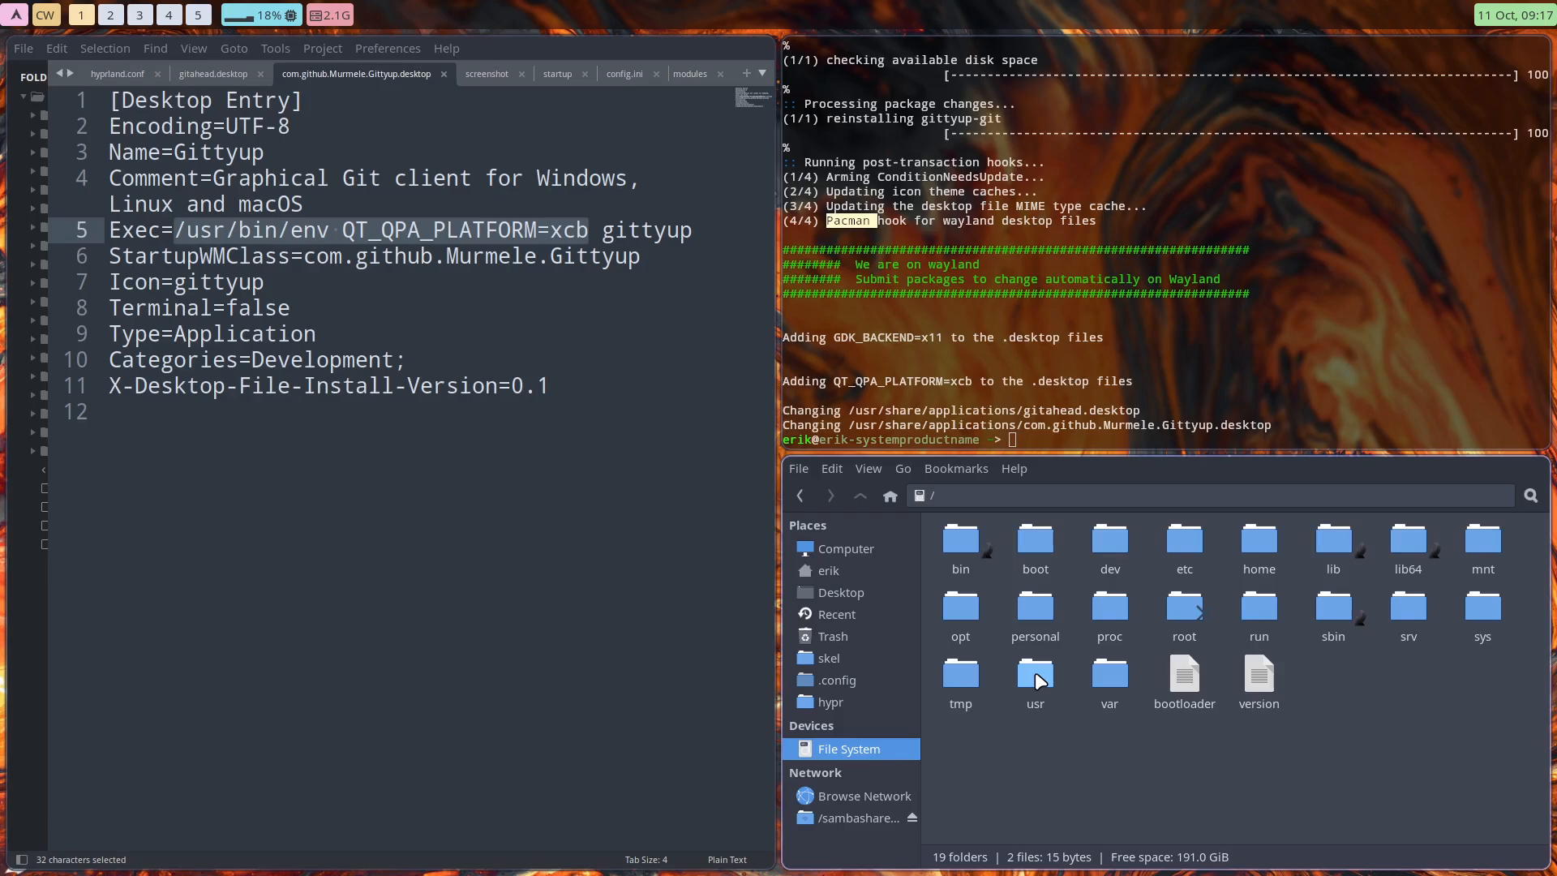
double_click(1034, 678)
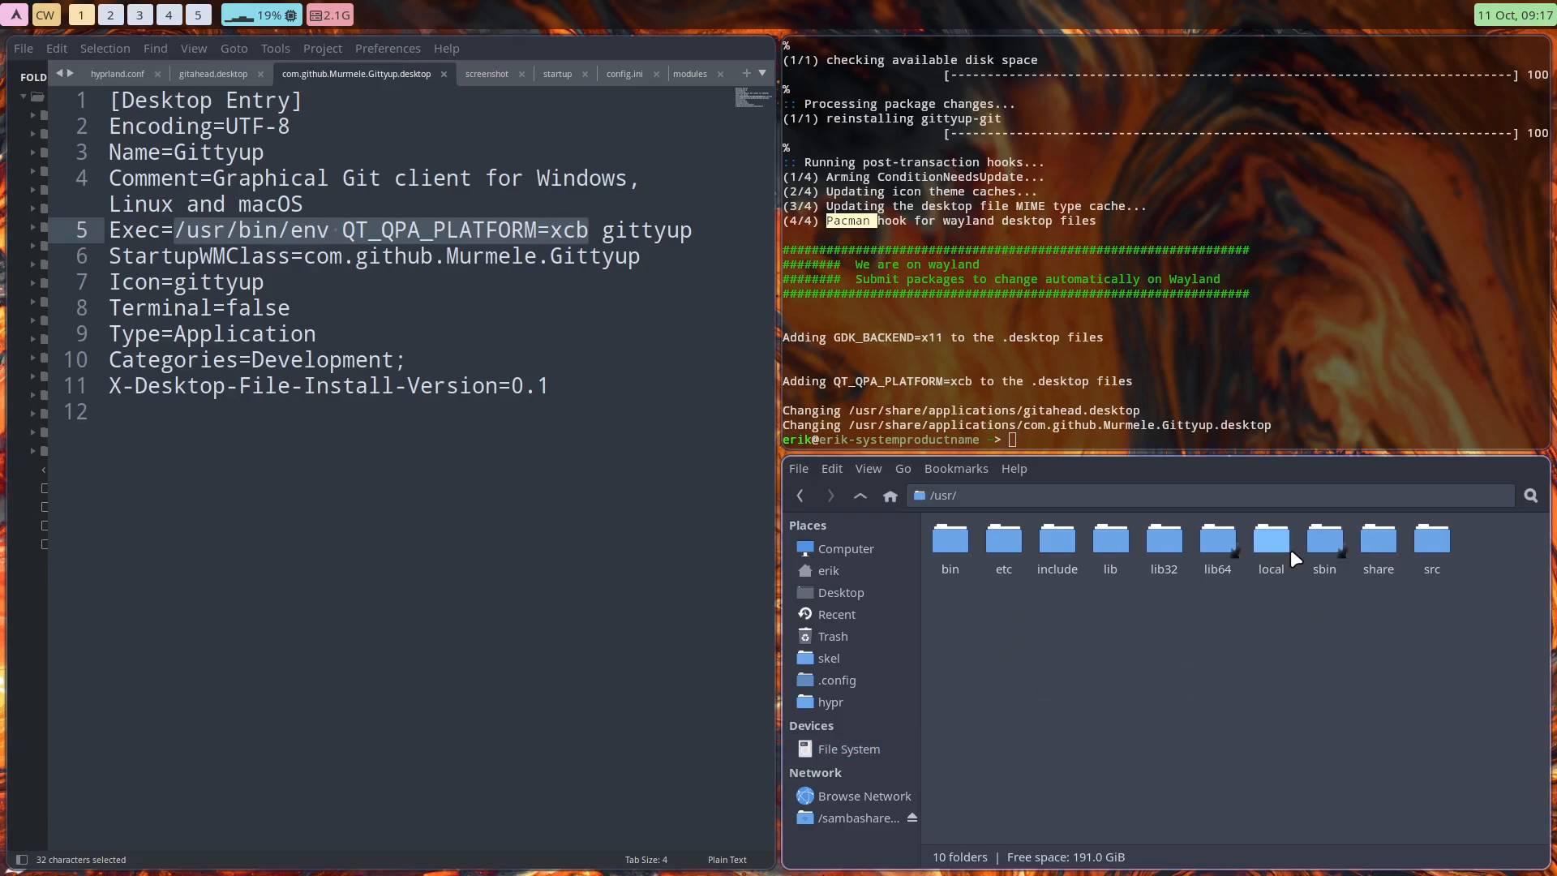
mouse_move(1376, 540)
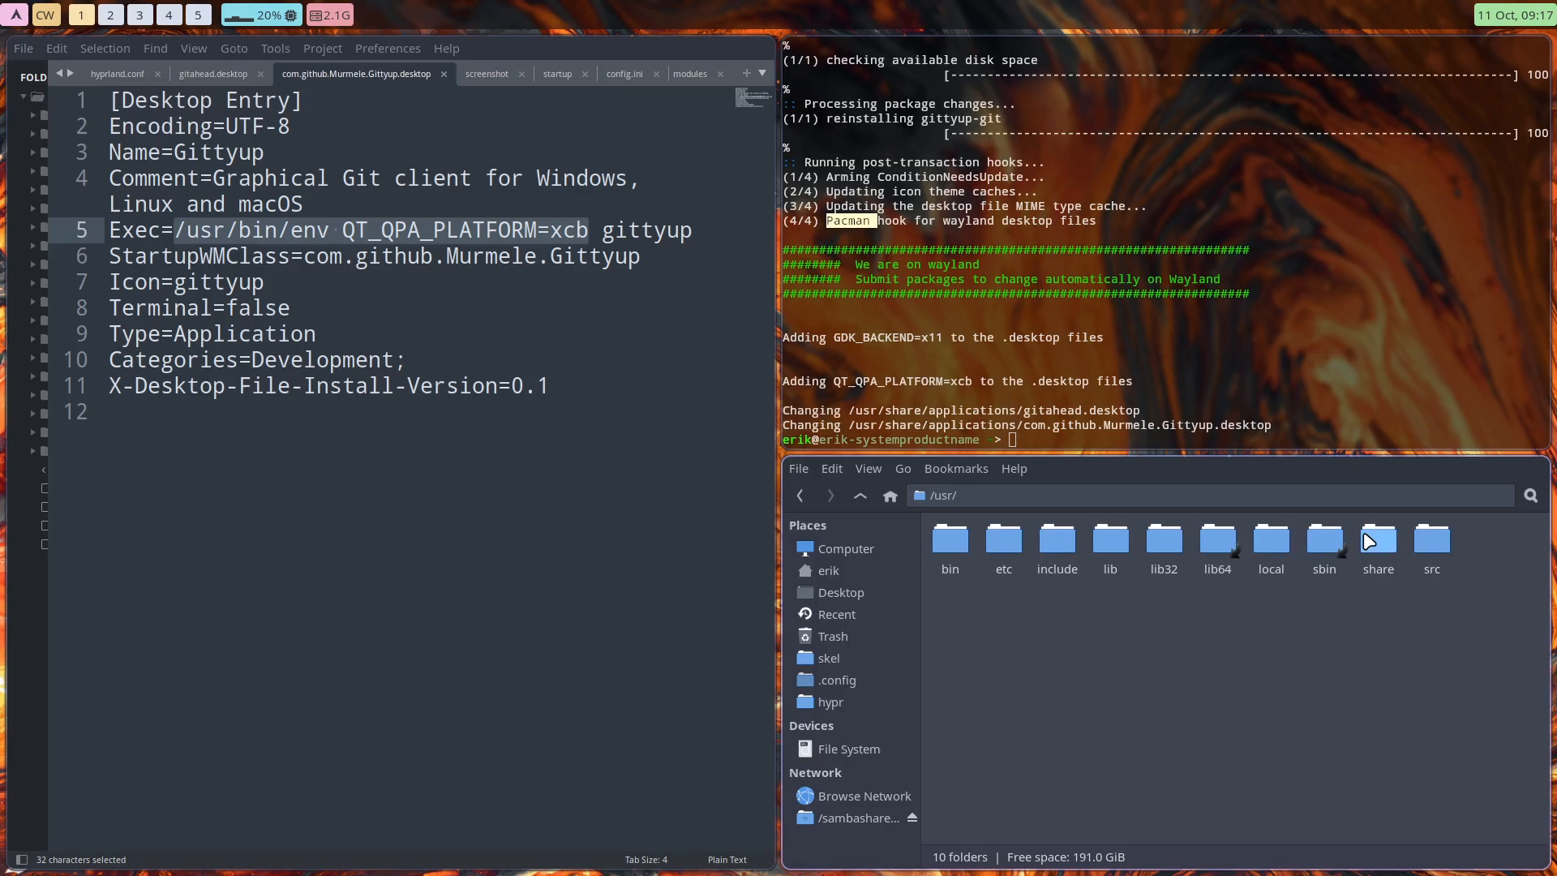
double_click(1270, 541)
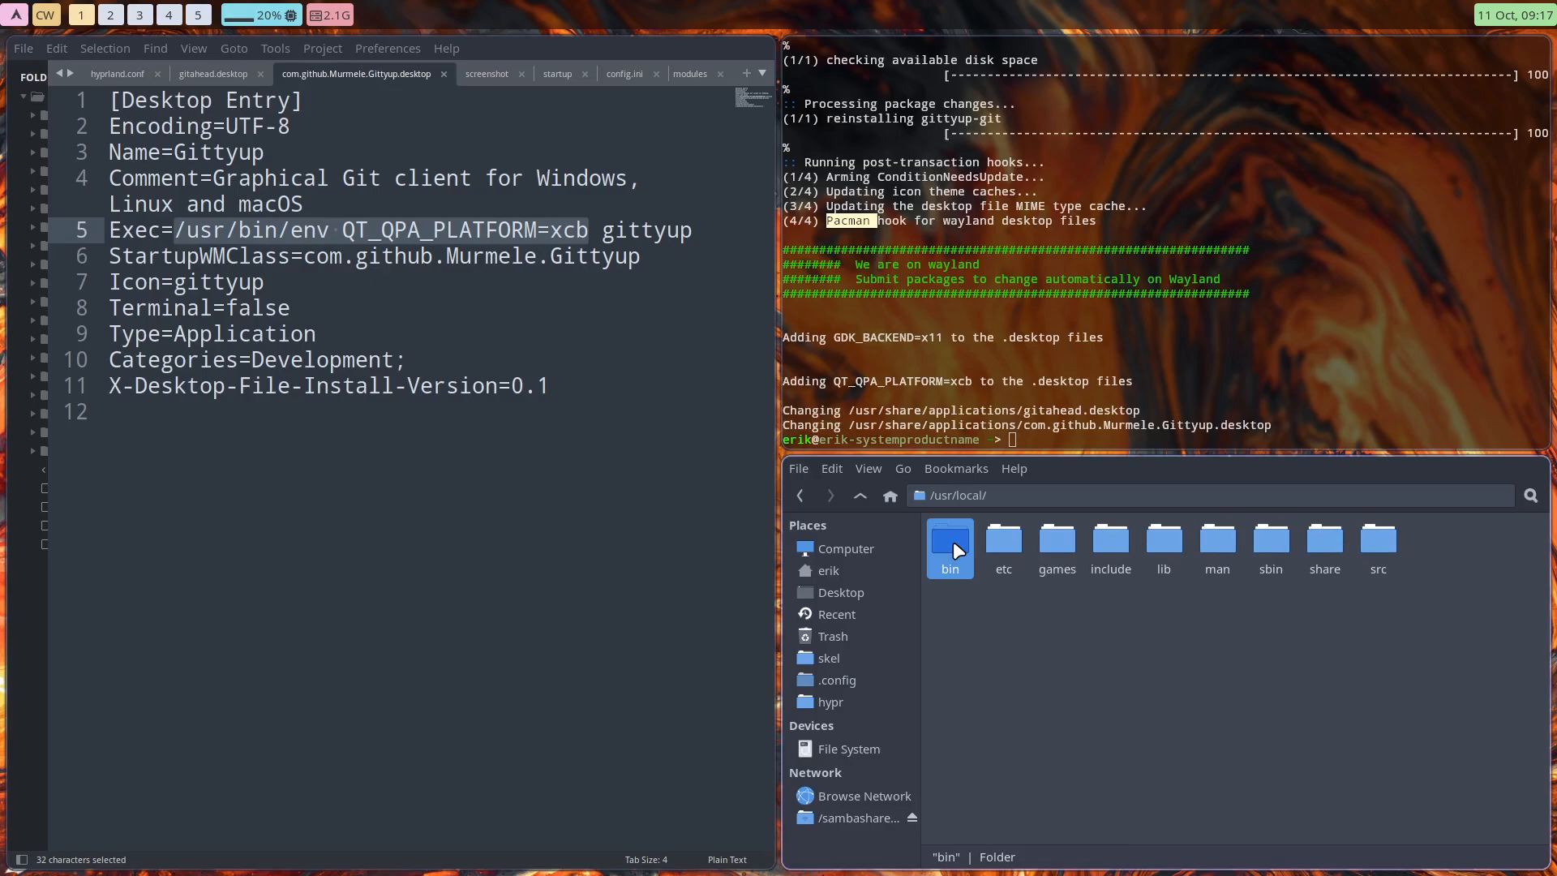
double_click(948, 544)
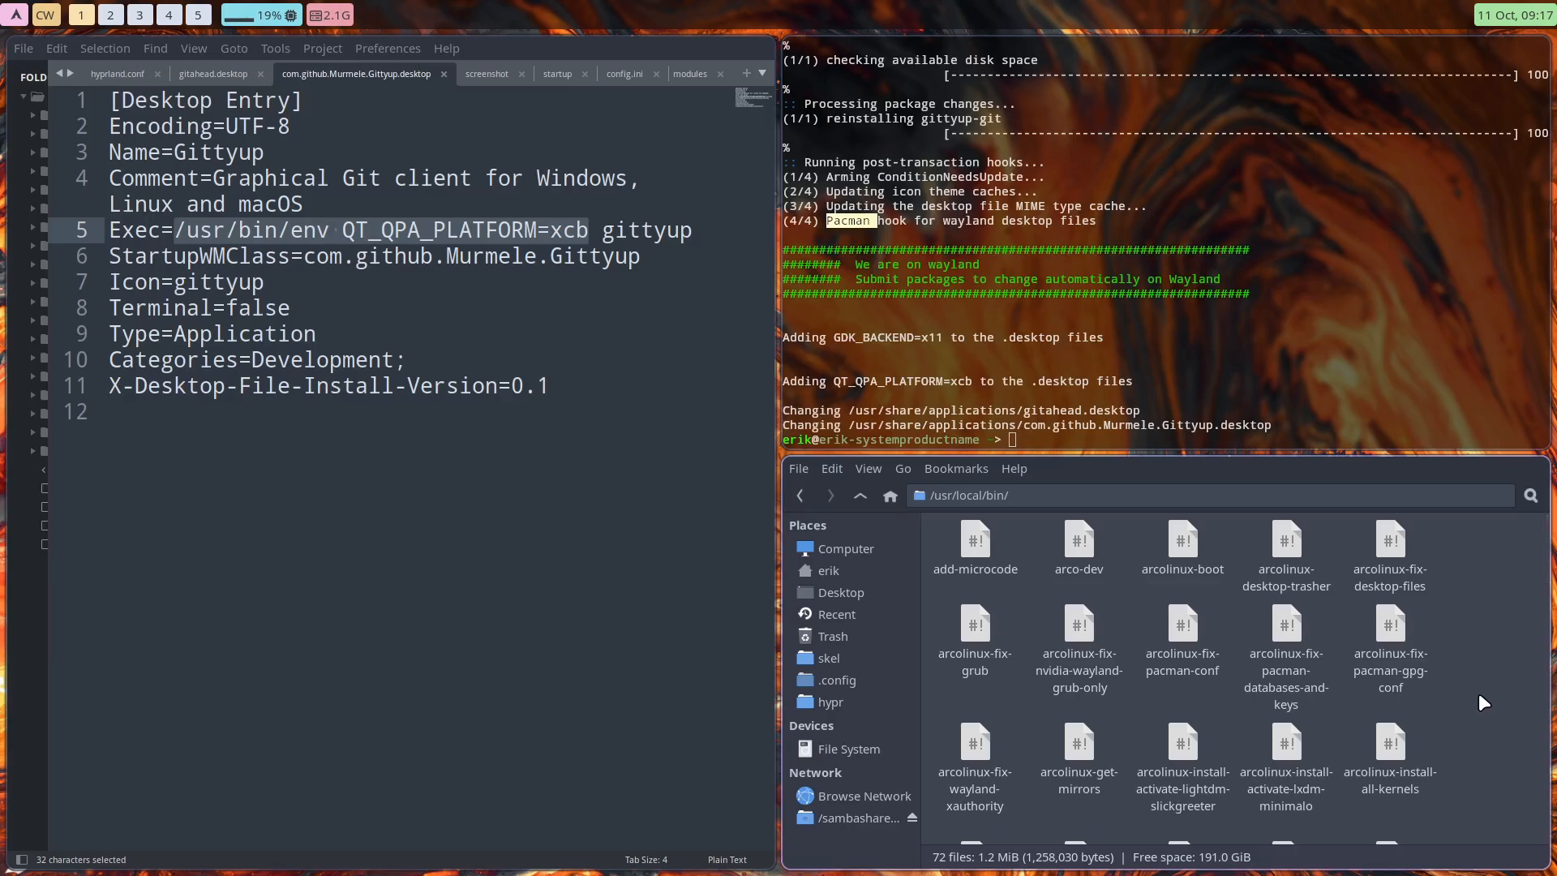
scroll("down", 3)
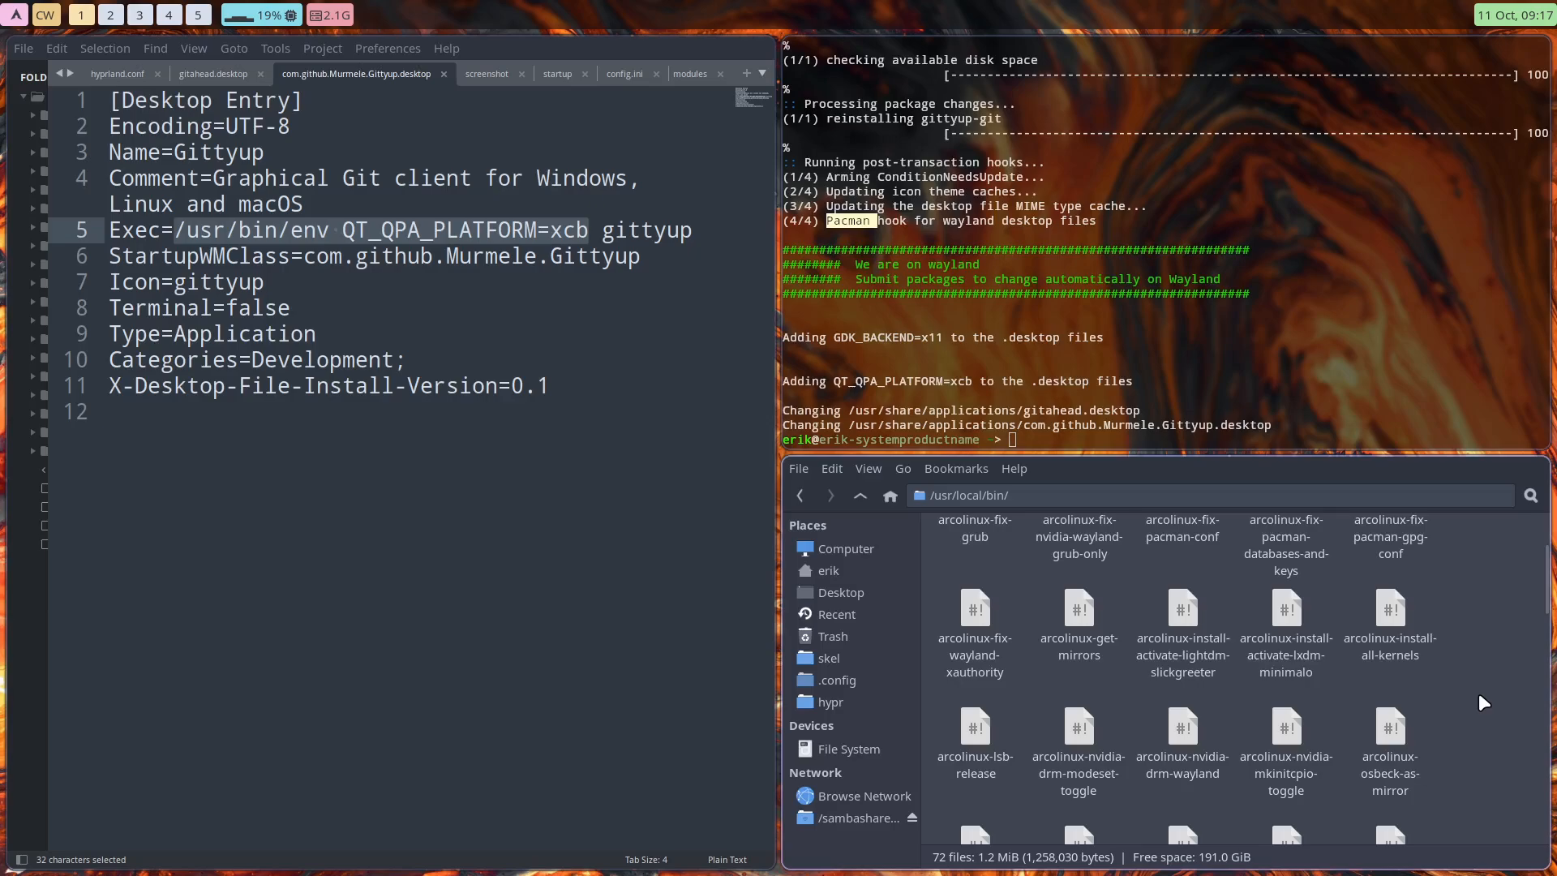
scroll("down", 3)
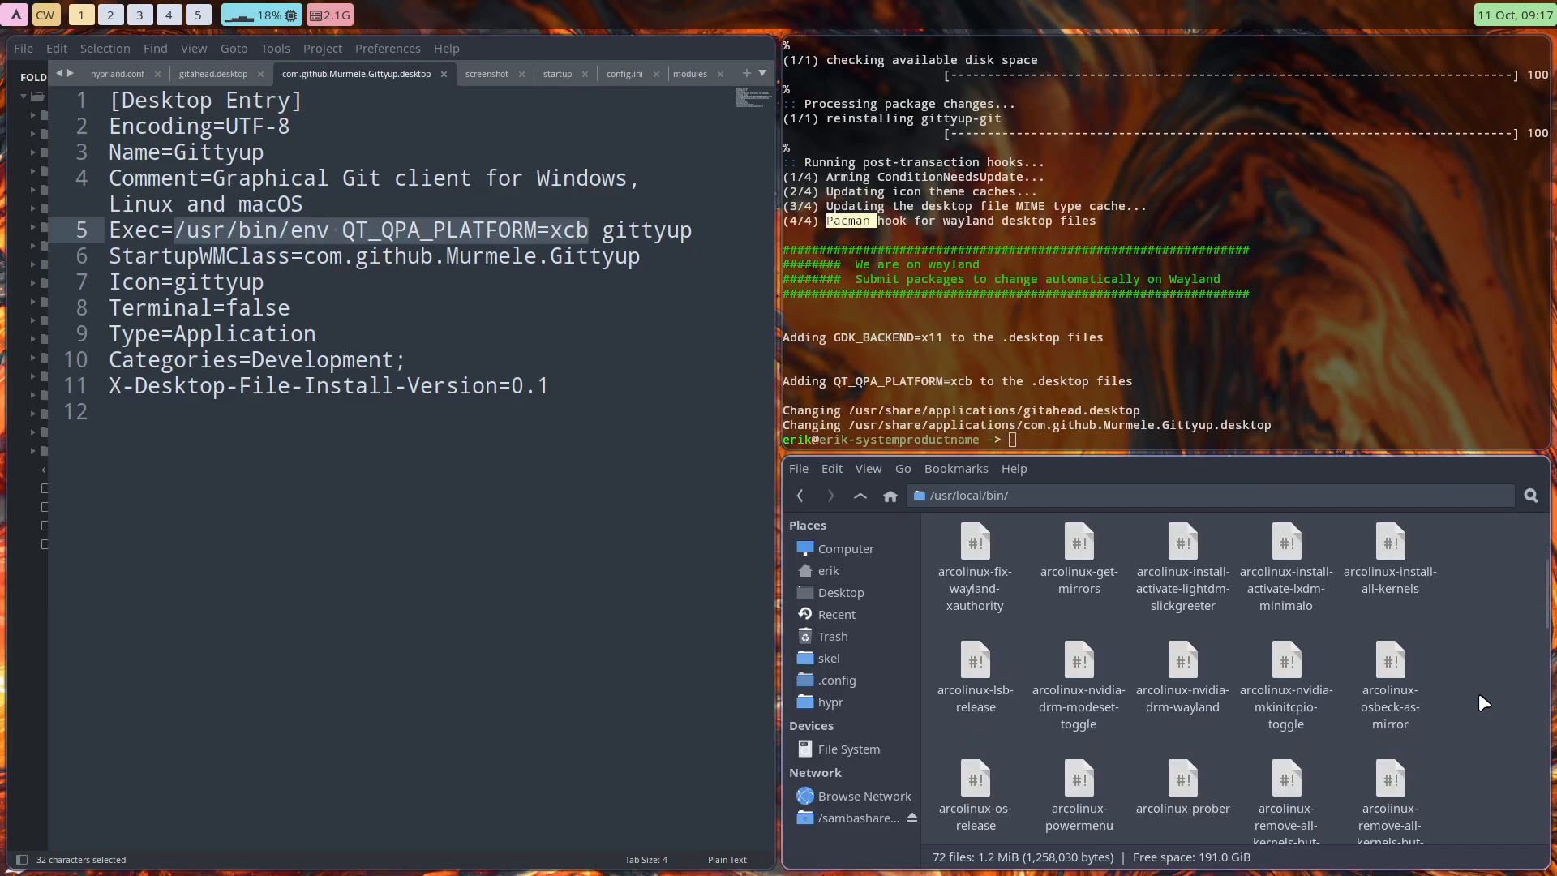
scroll("down", 3)
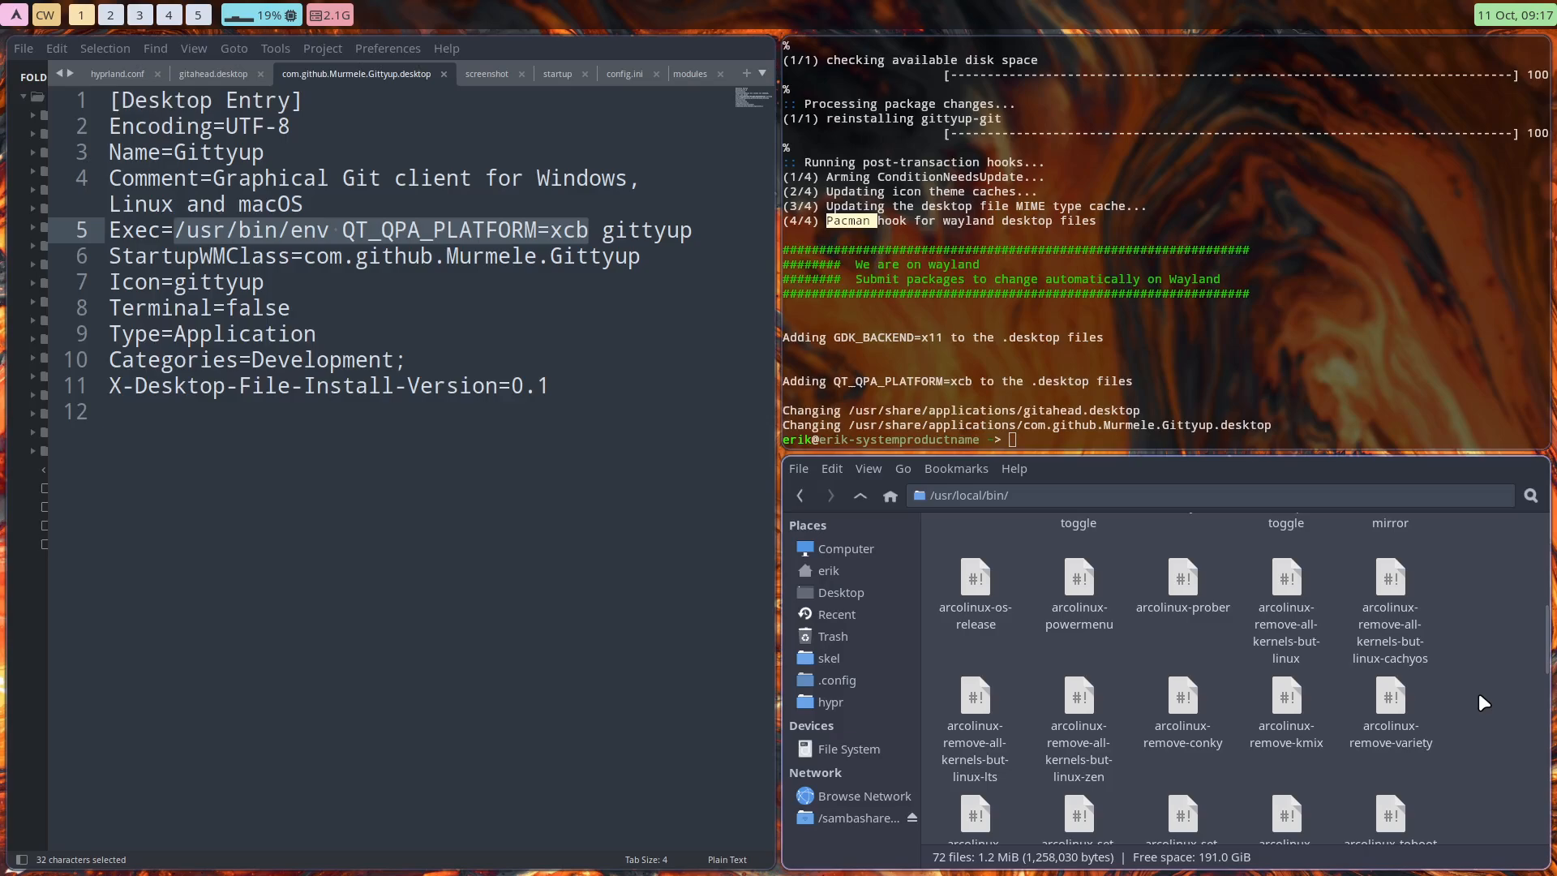
scroll("down", 3)
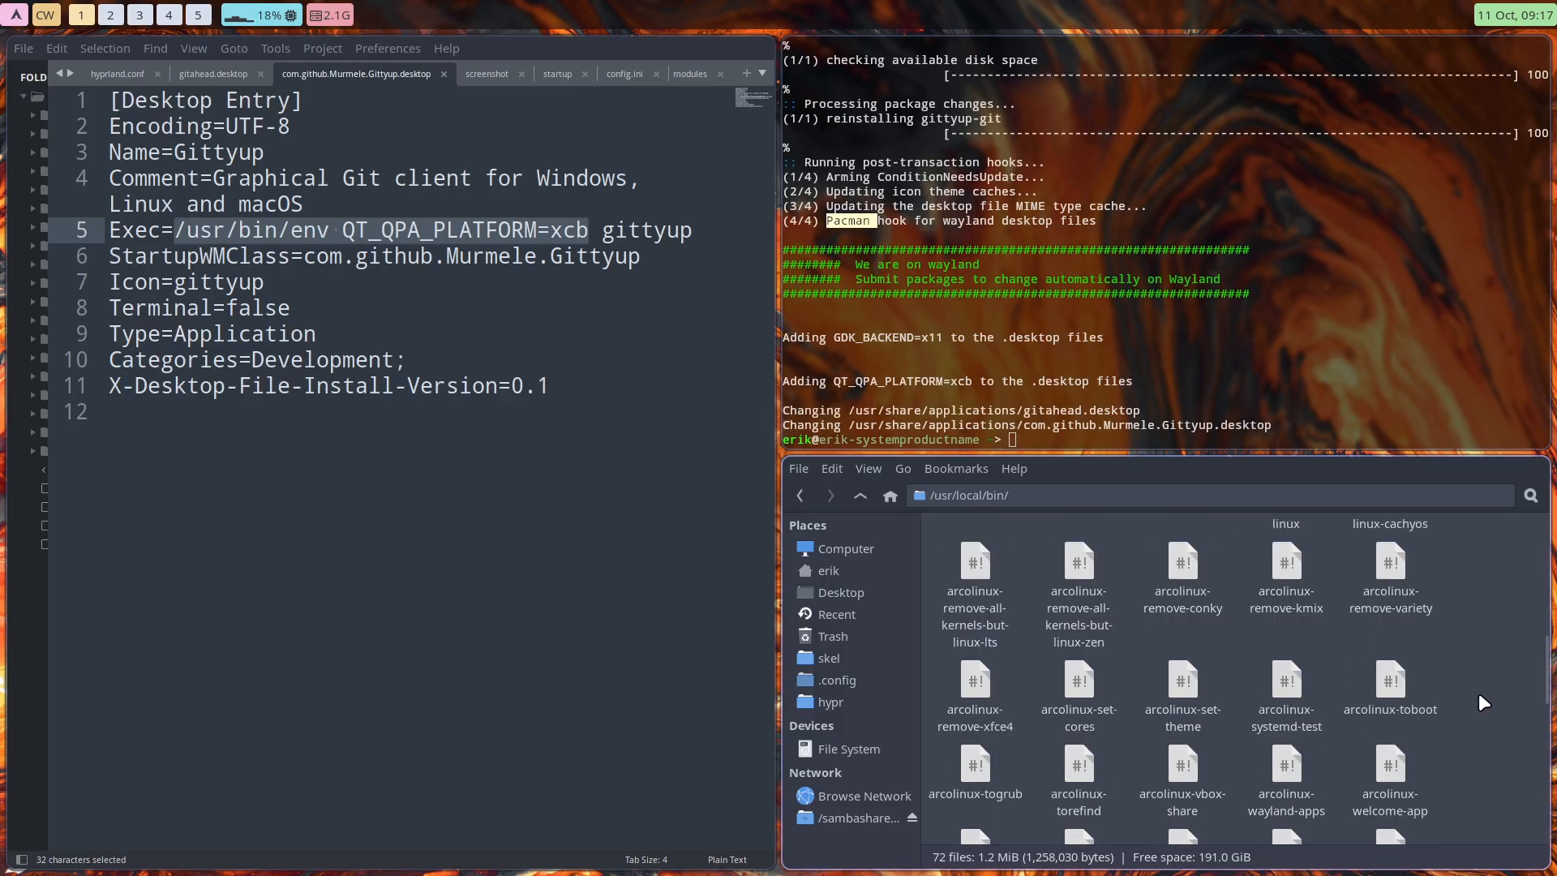
scroll("down", 3)
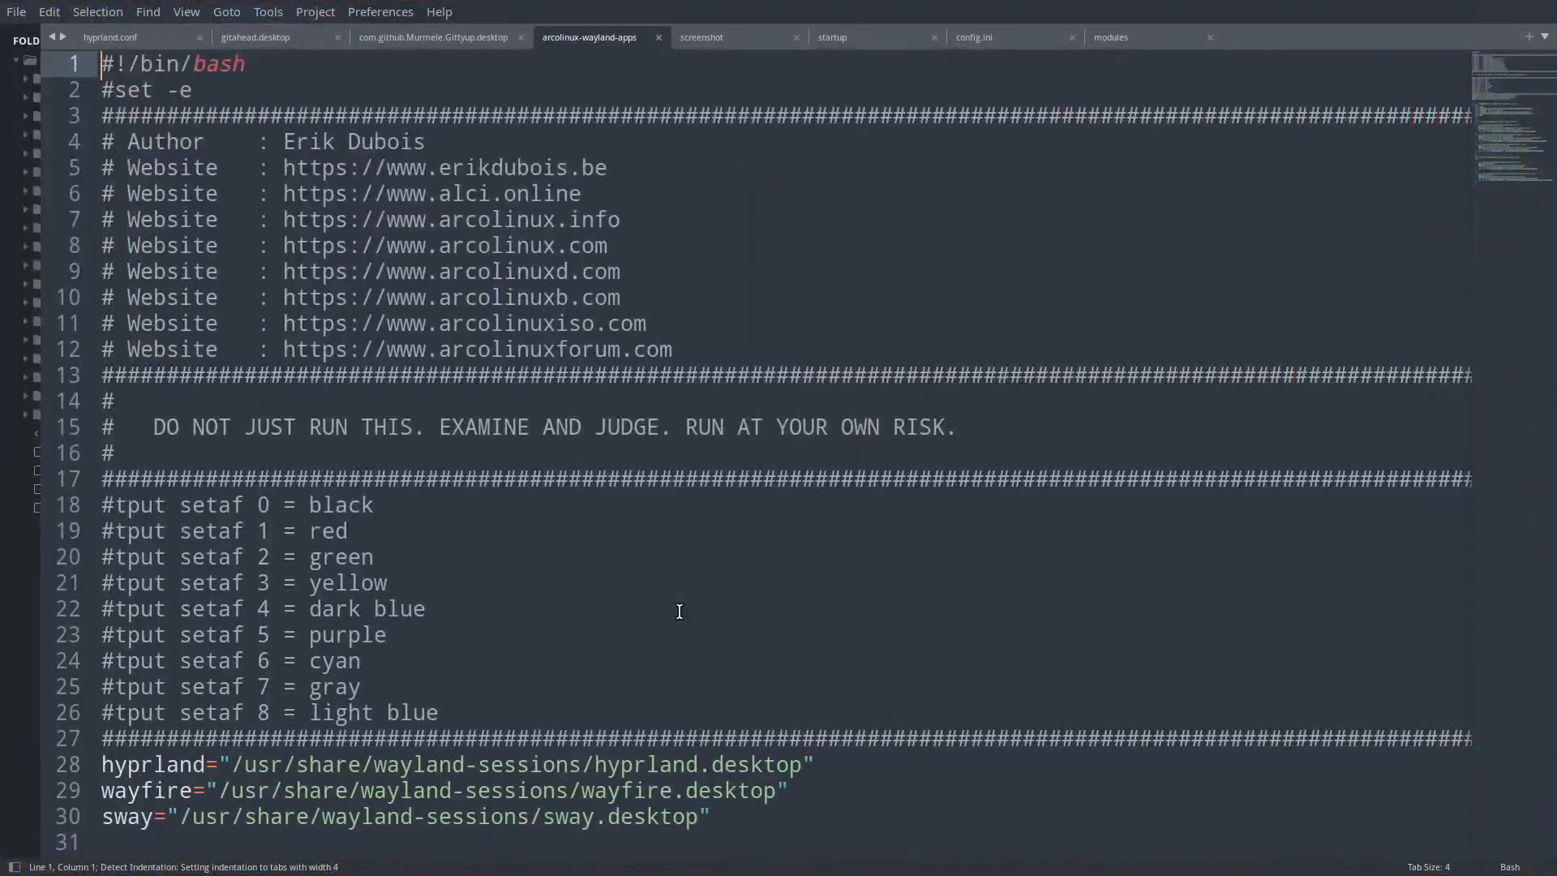
Scroll through the script's Wayland session check and its printed notice.
scroll("down", 3)
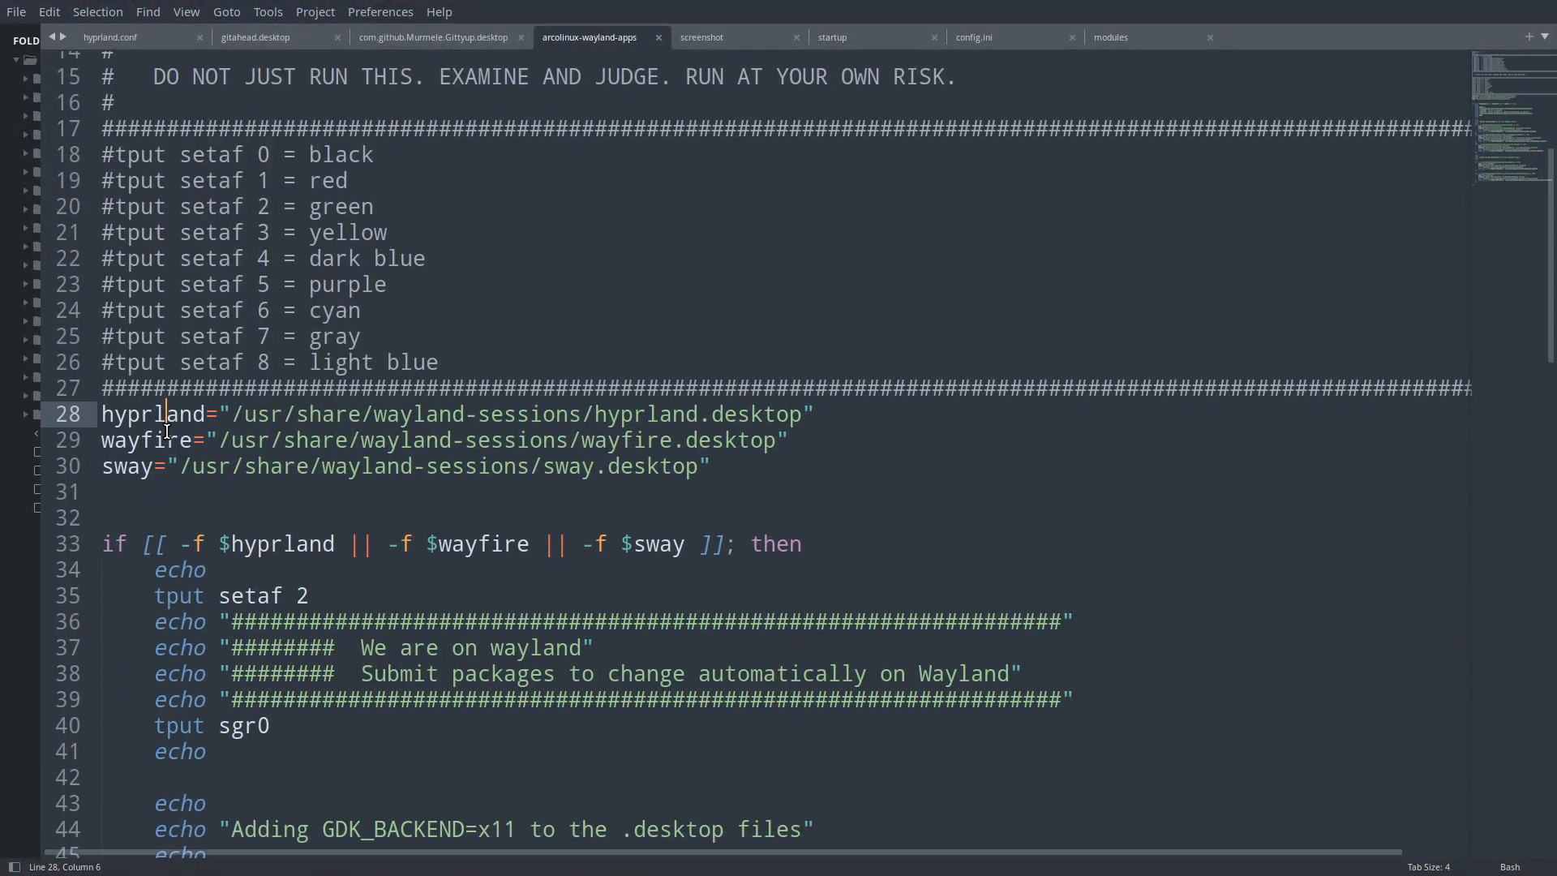
left_click(126, 465)
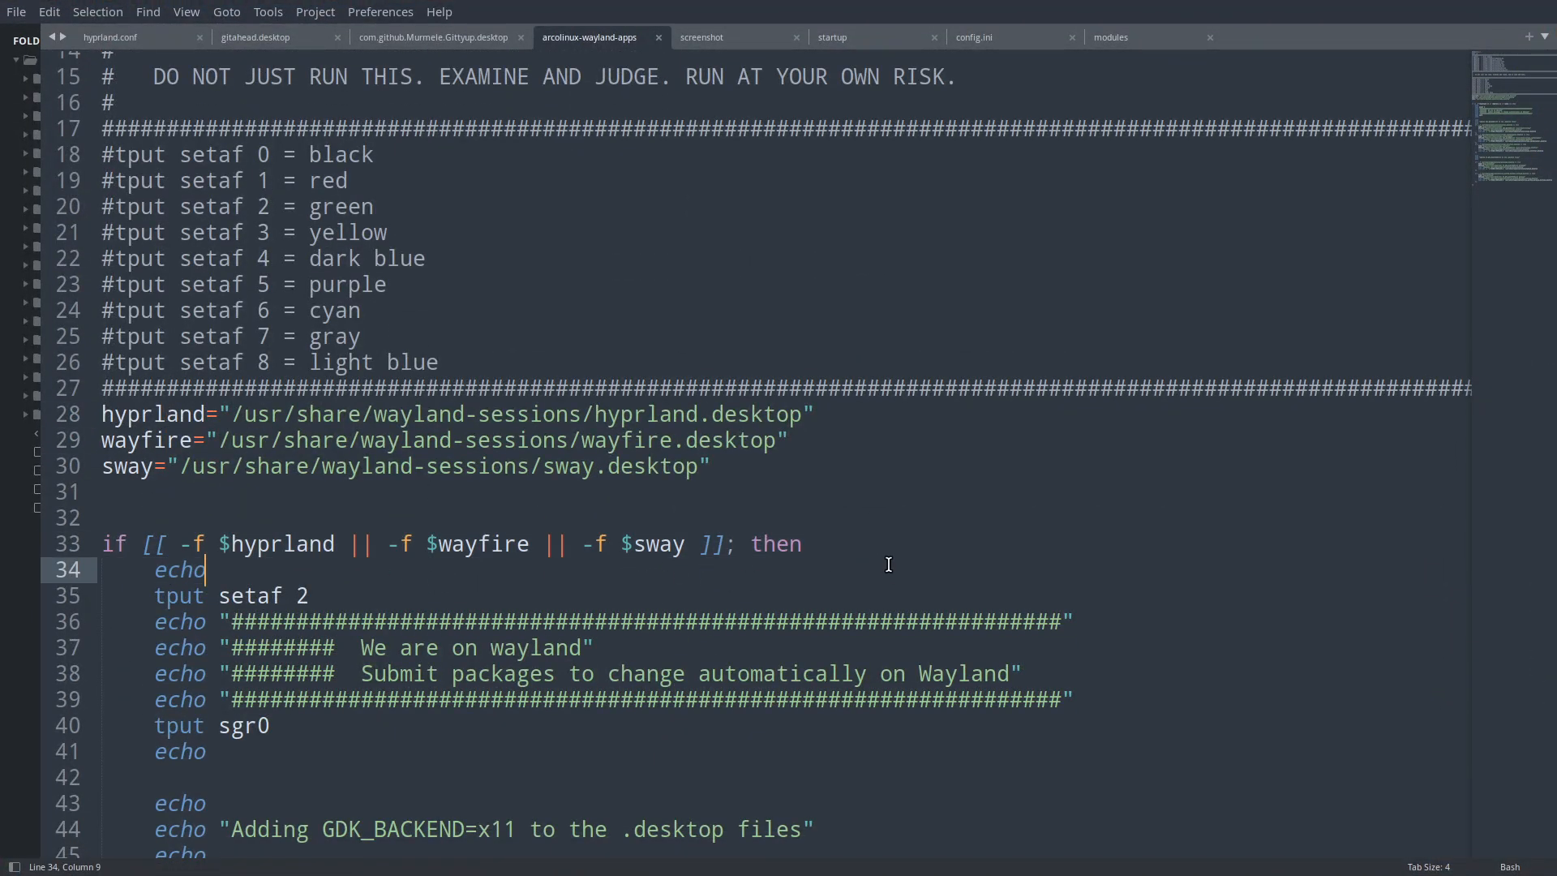
scroll("down", 3)
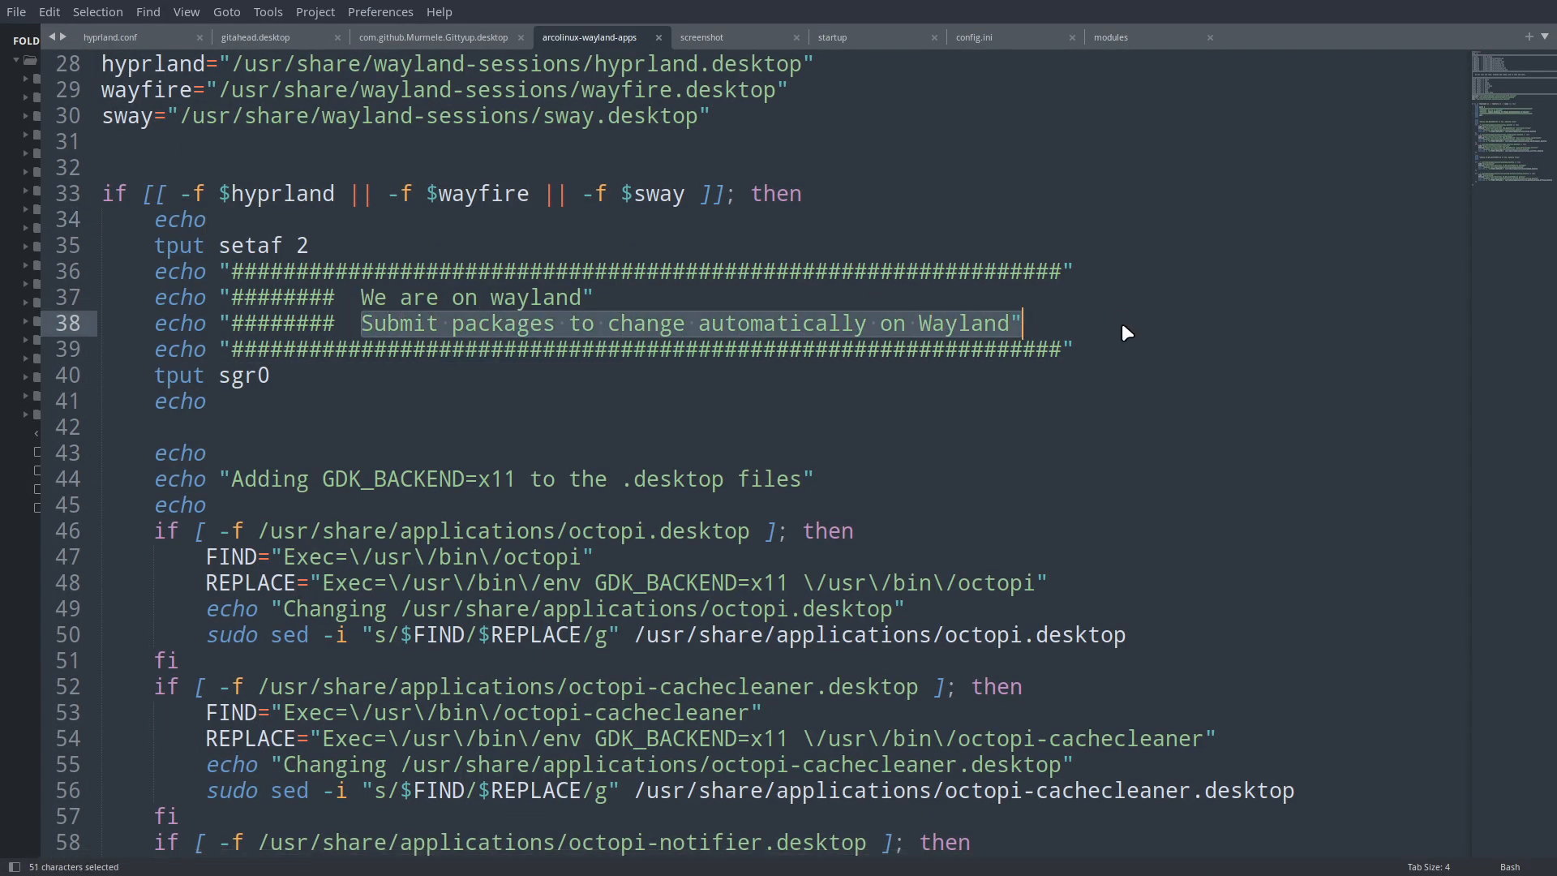
scroll("down", 3)
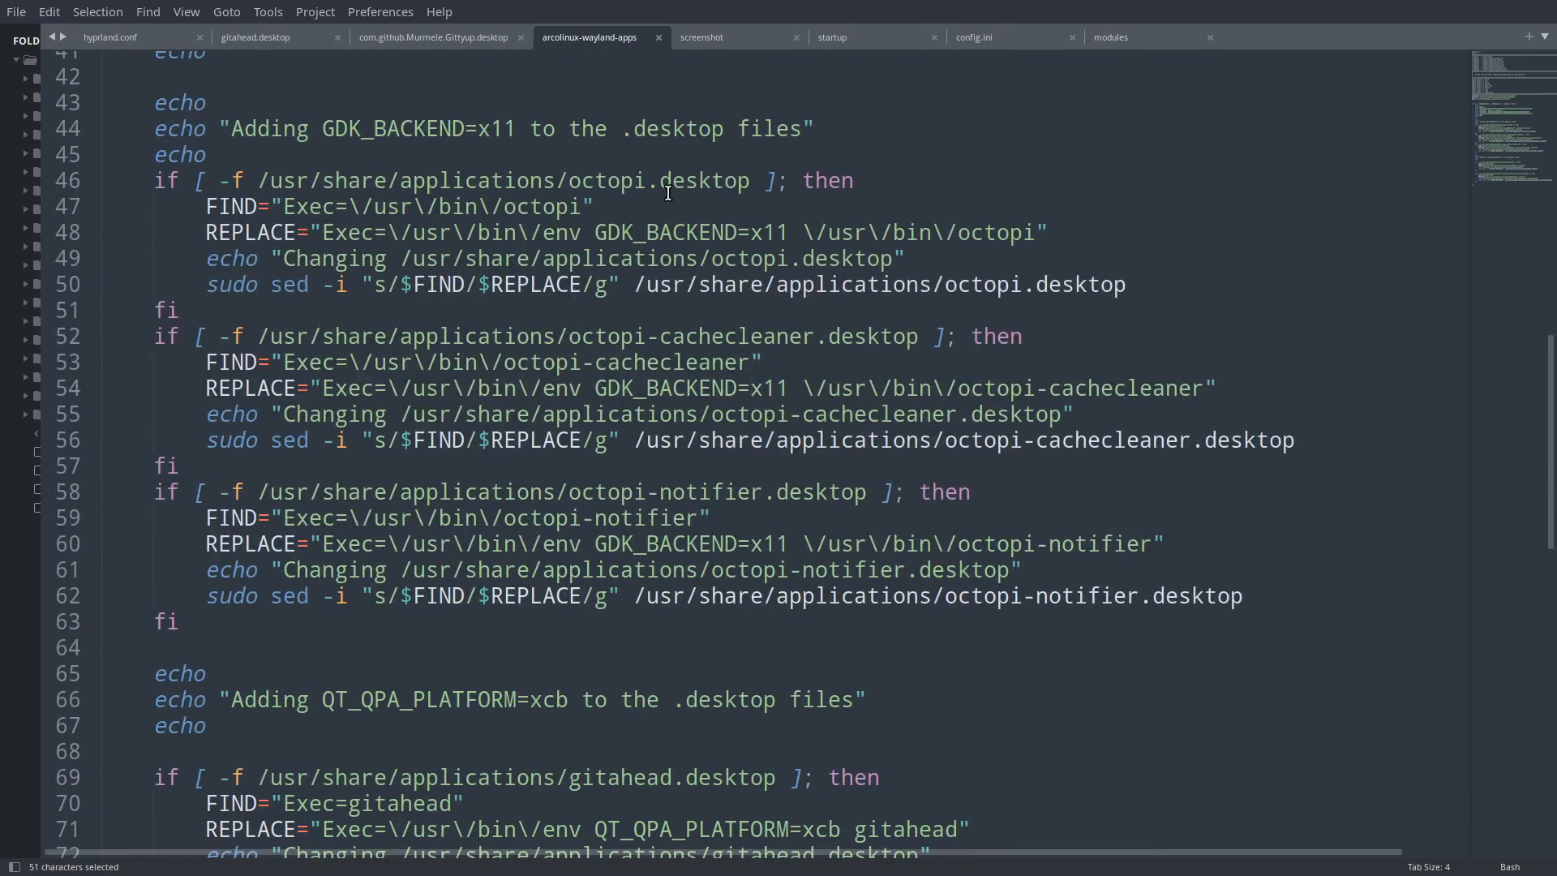
Highlight the GDK_BACKEND=x11 octopi replacements, then scroll to the Gittyup block.
left_click(713, 233)
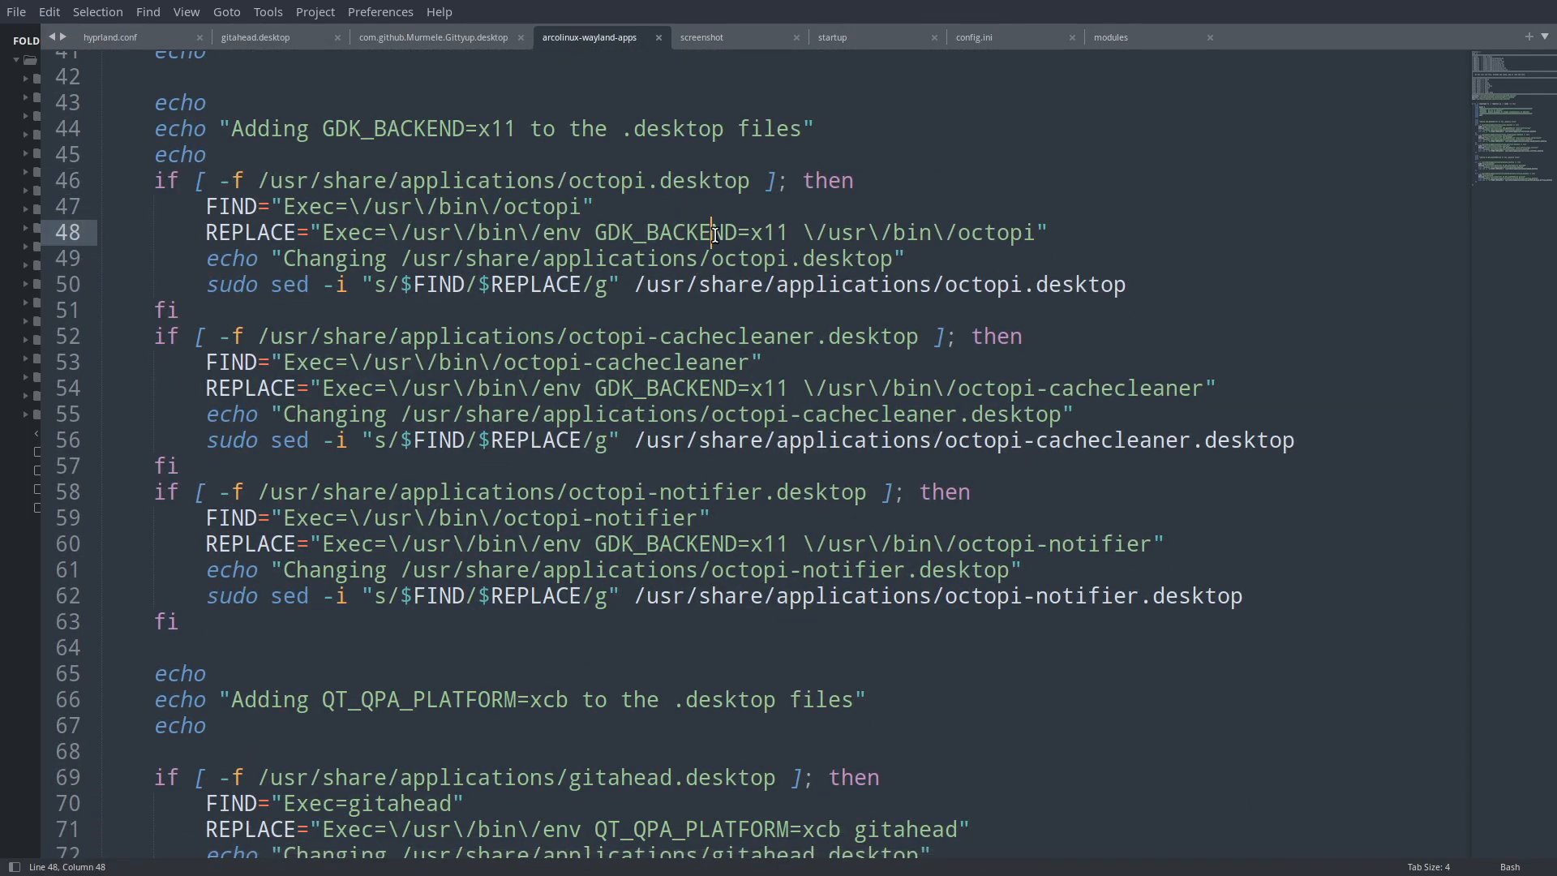
double_click(755, 233)
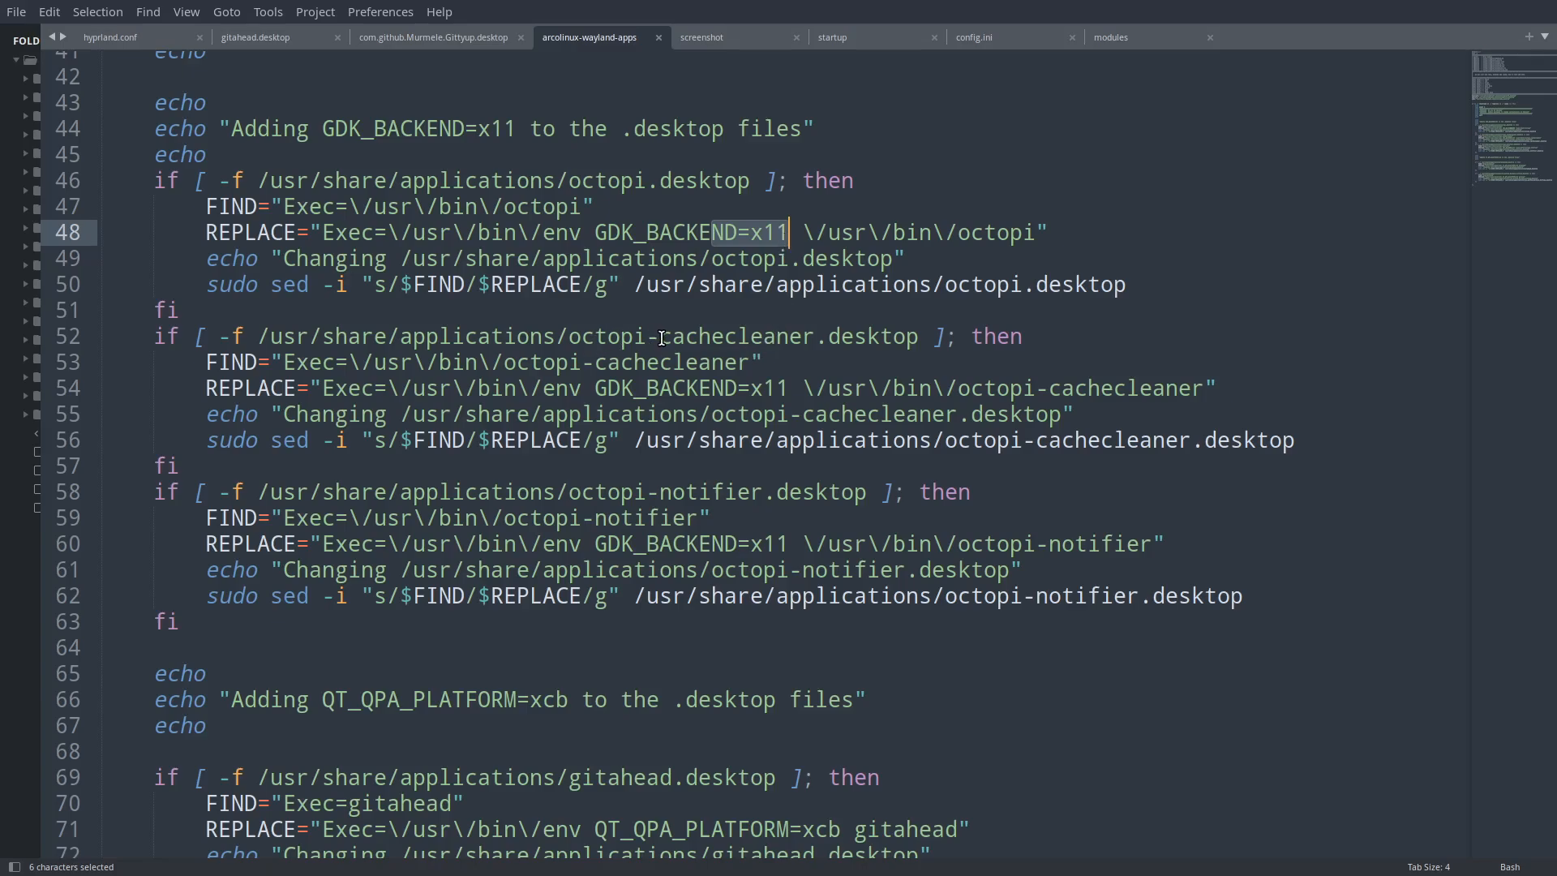
left_click(660, 335)
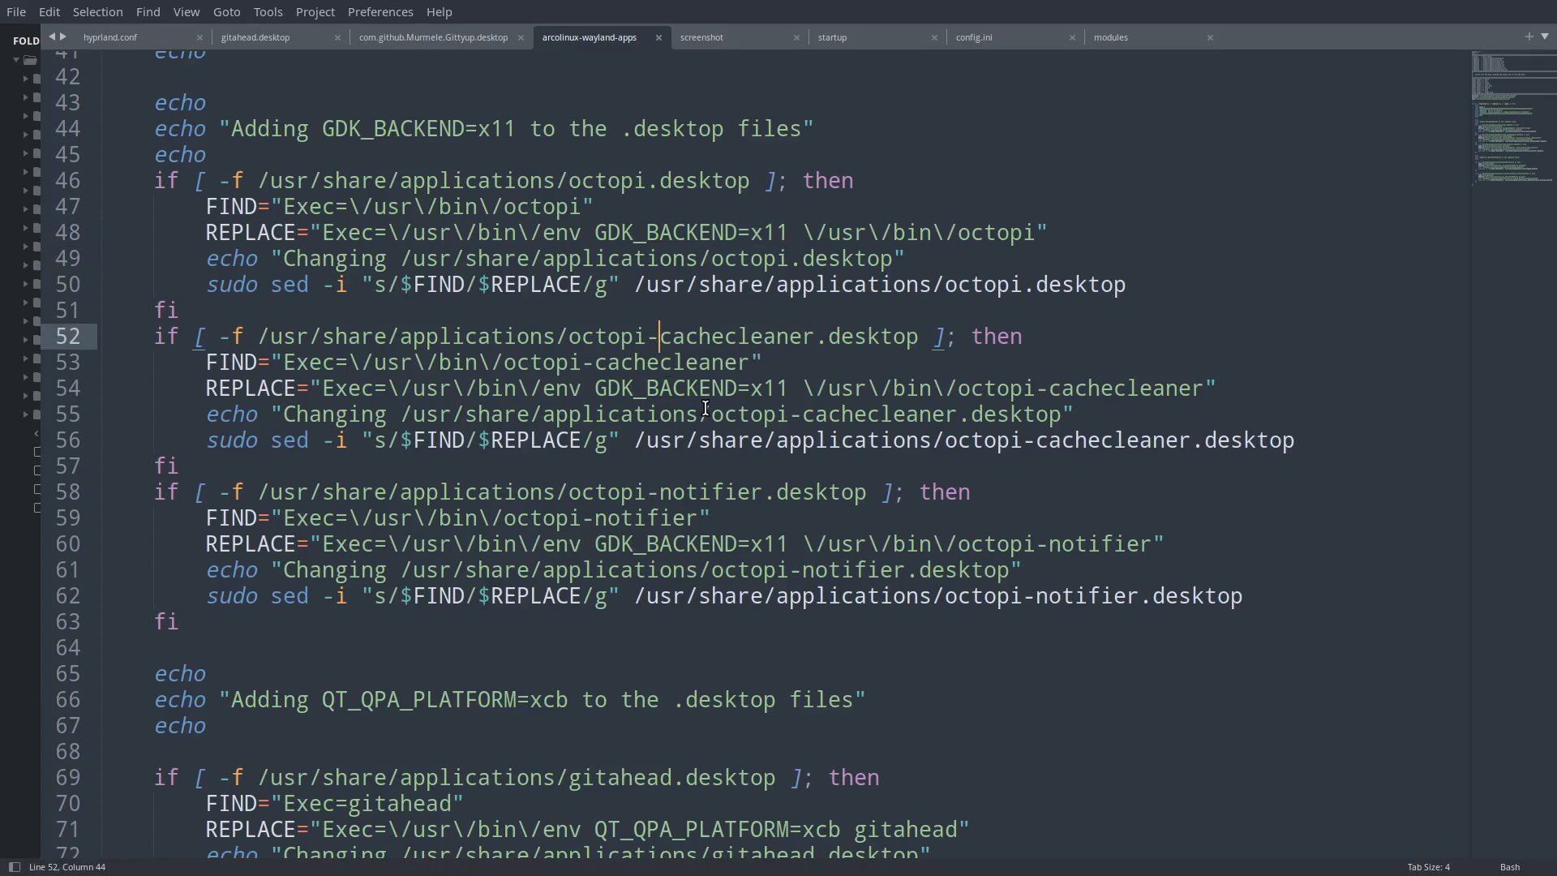
mouse_move(622, 501)
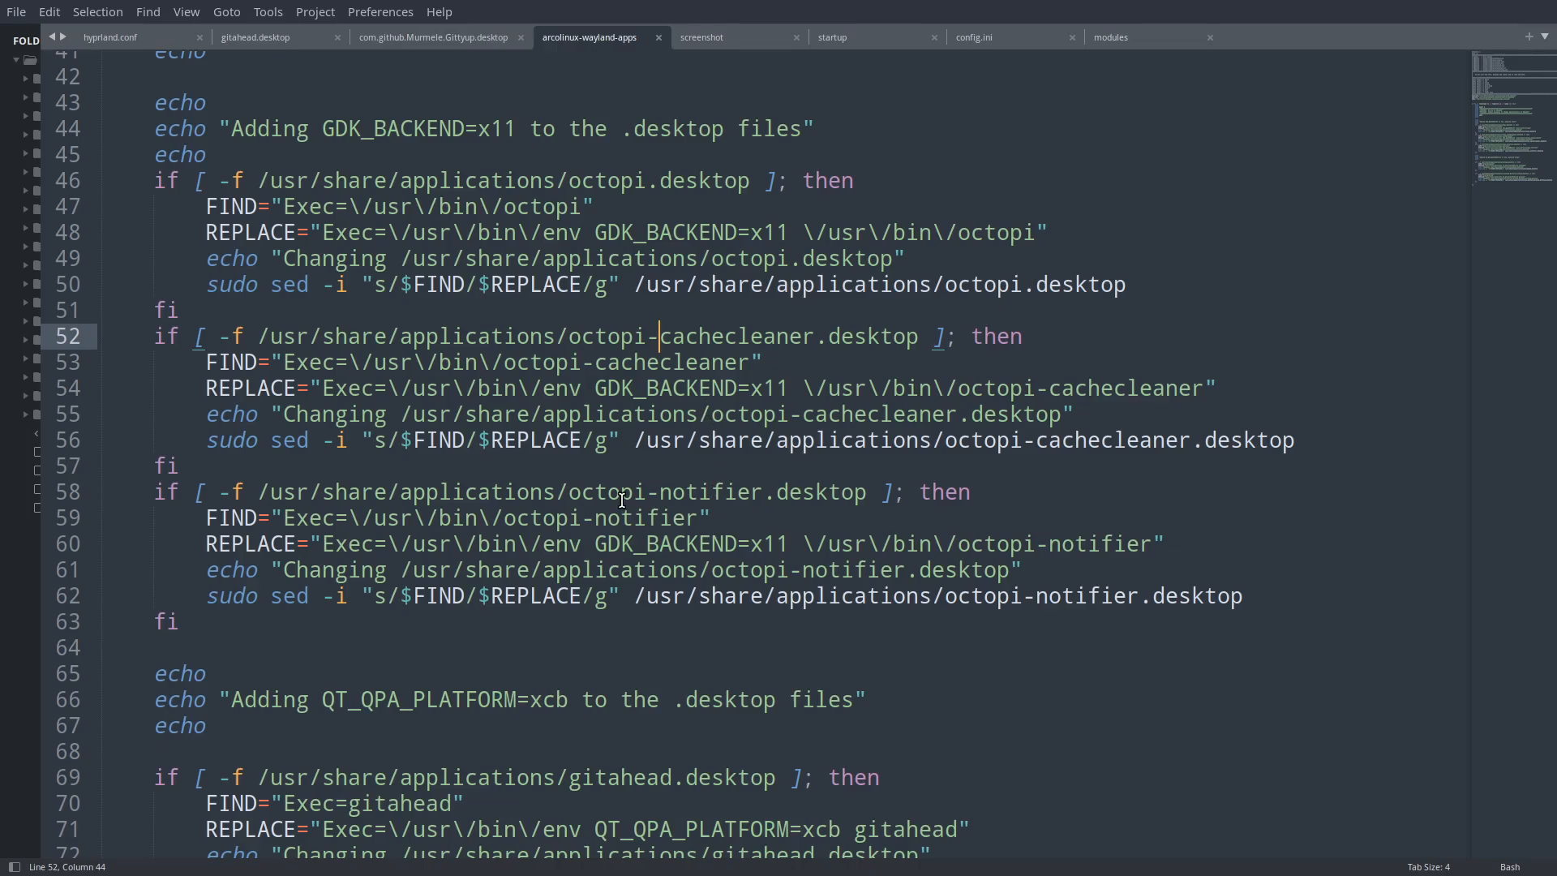
scroll("down", 3)
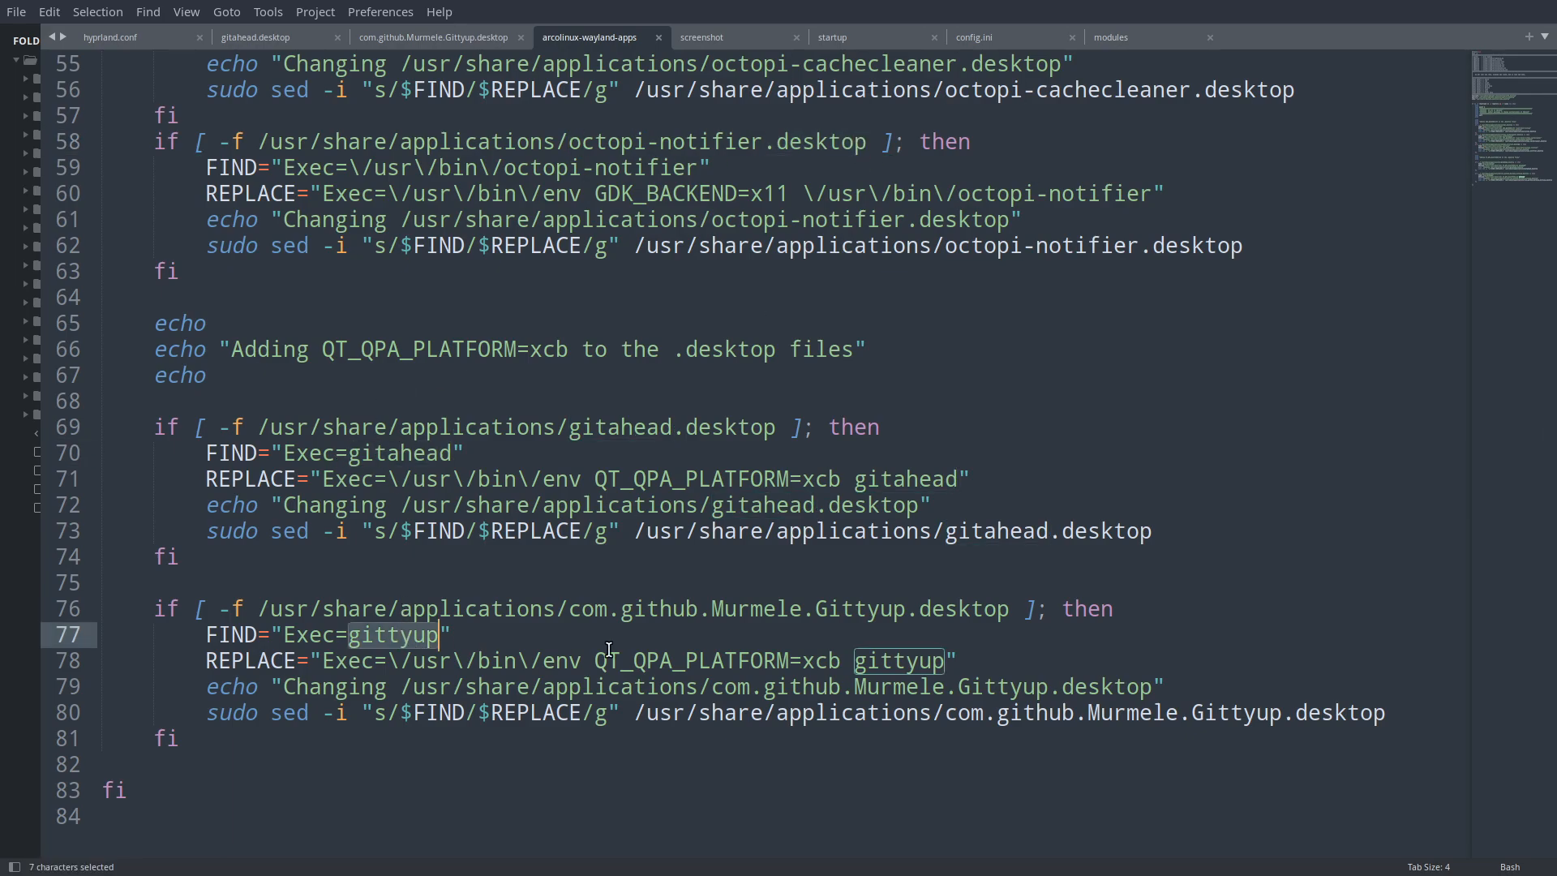
mouse_move(560, 593)
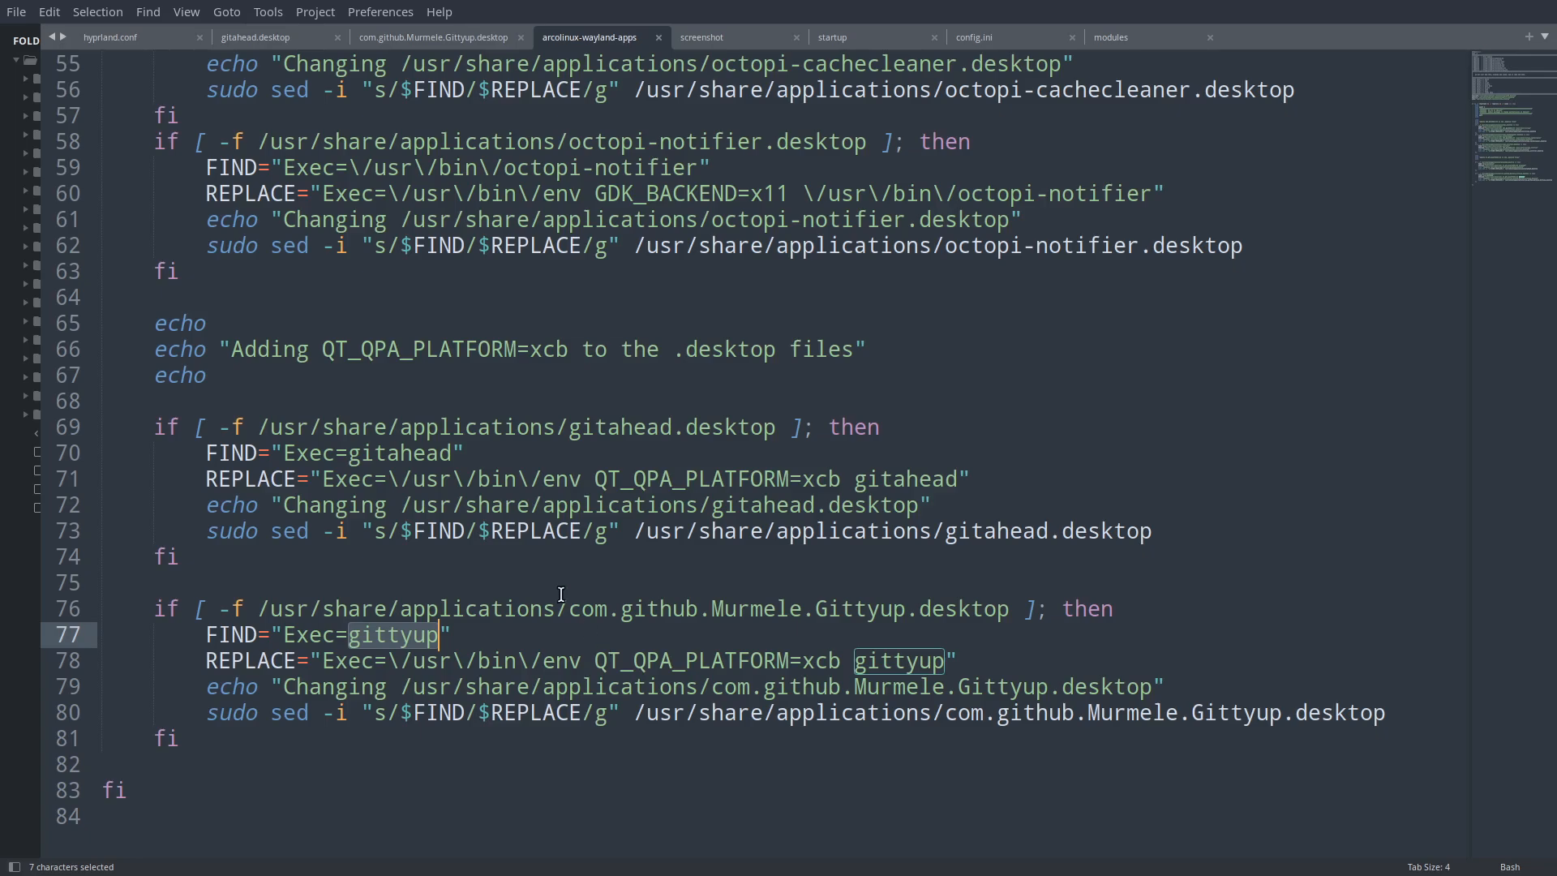
left_click(286, 452)
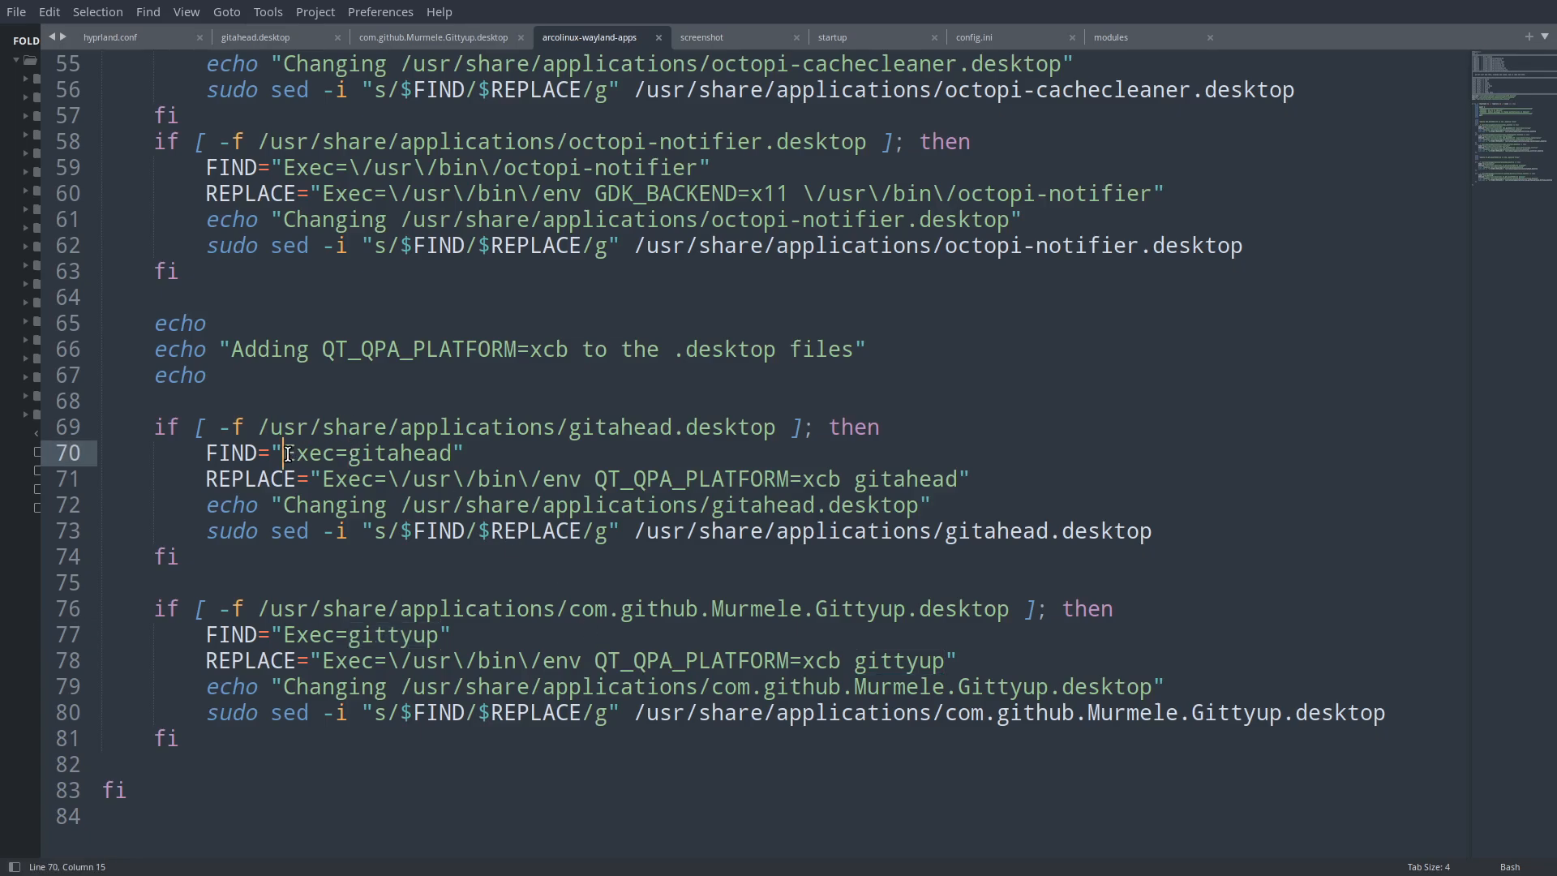
left_click(325, 477)
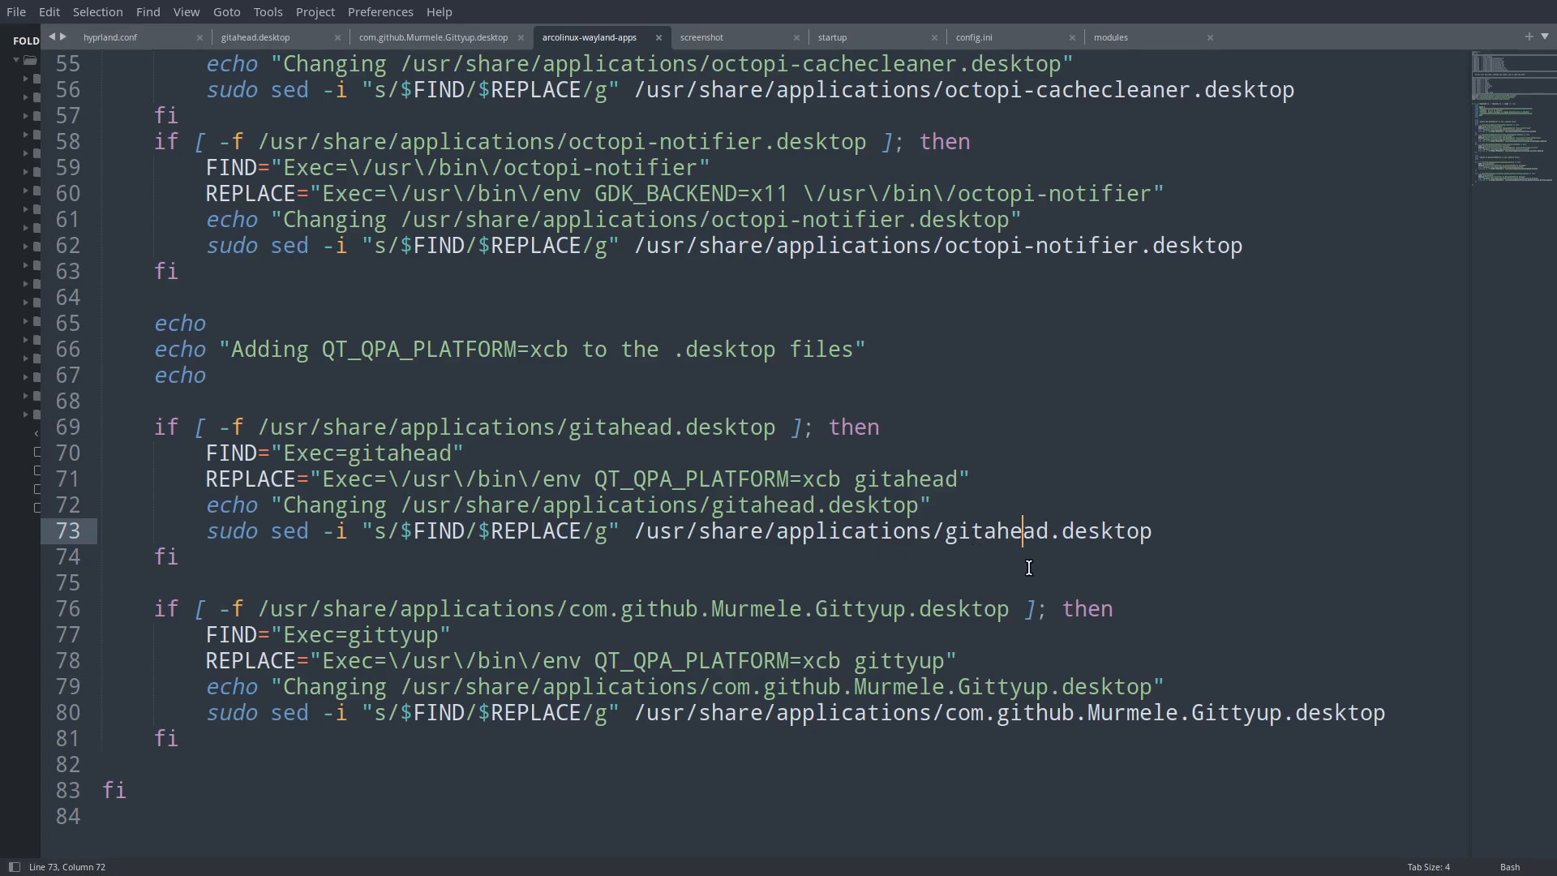
mouse_move(209, 700)
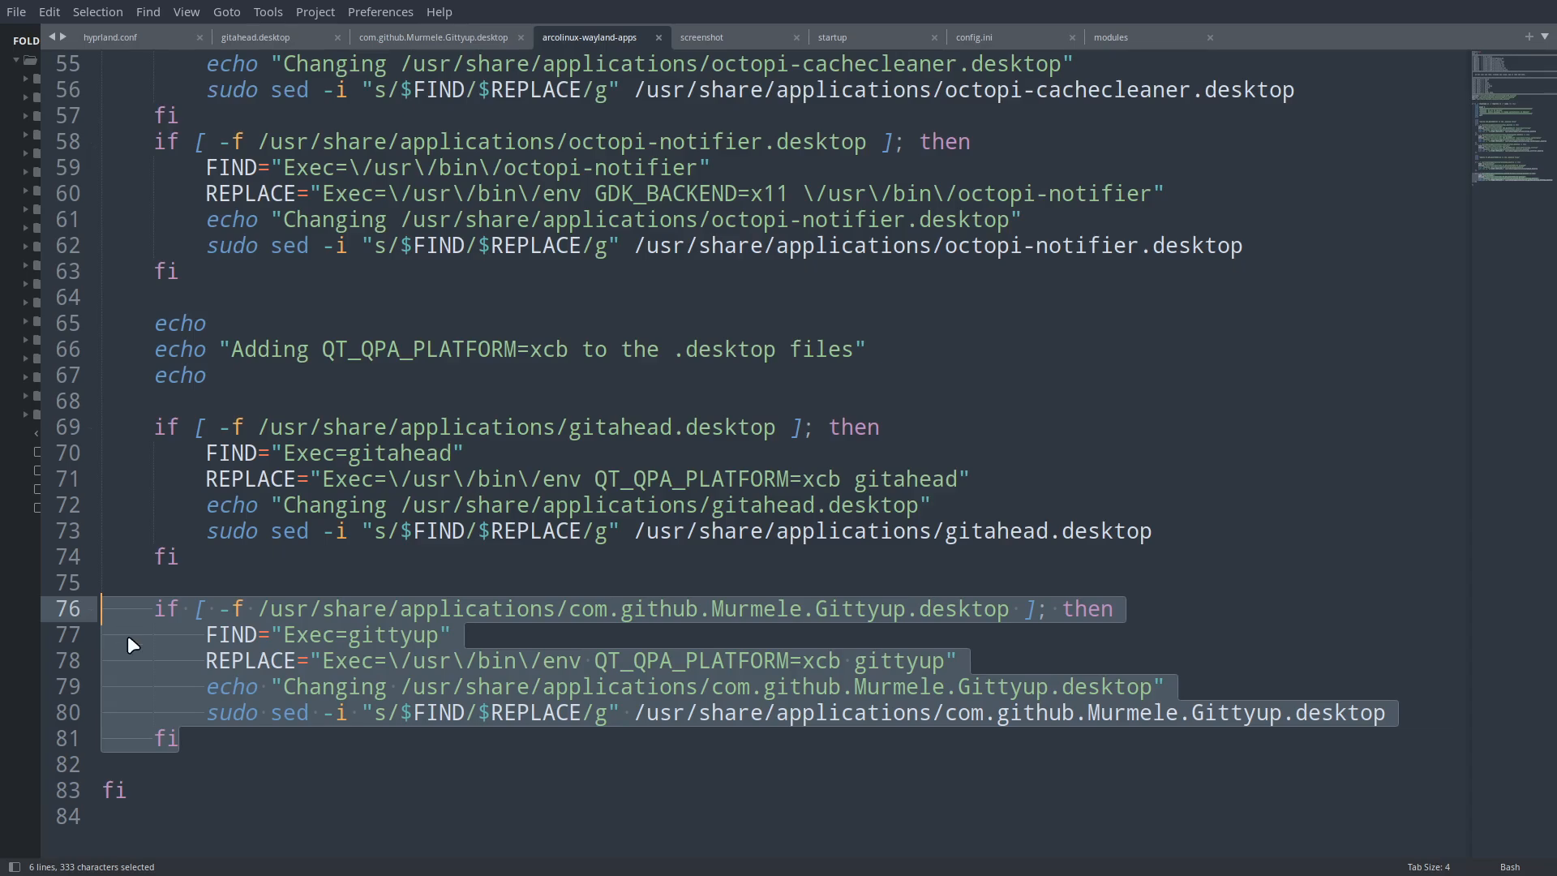
mouse_move(725, 636)
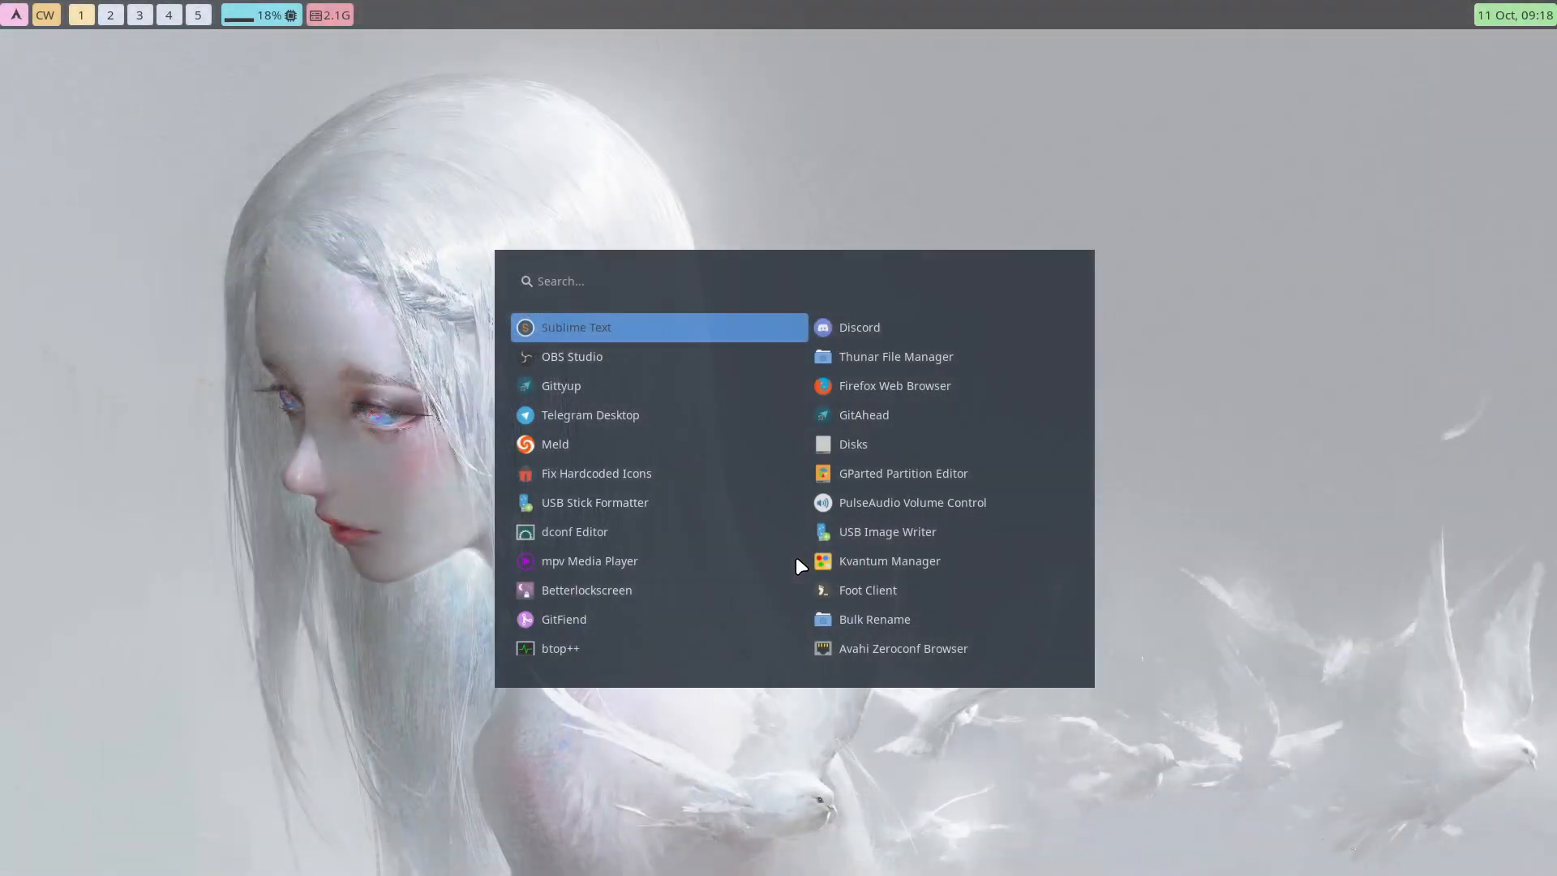
Type 'git' in the launcher so Gittyup is the top match.
type("git")
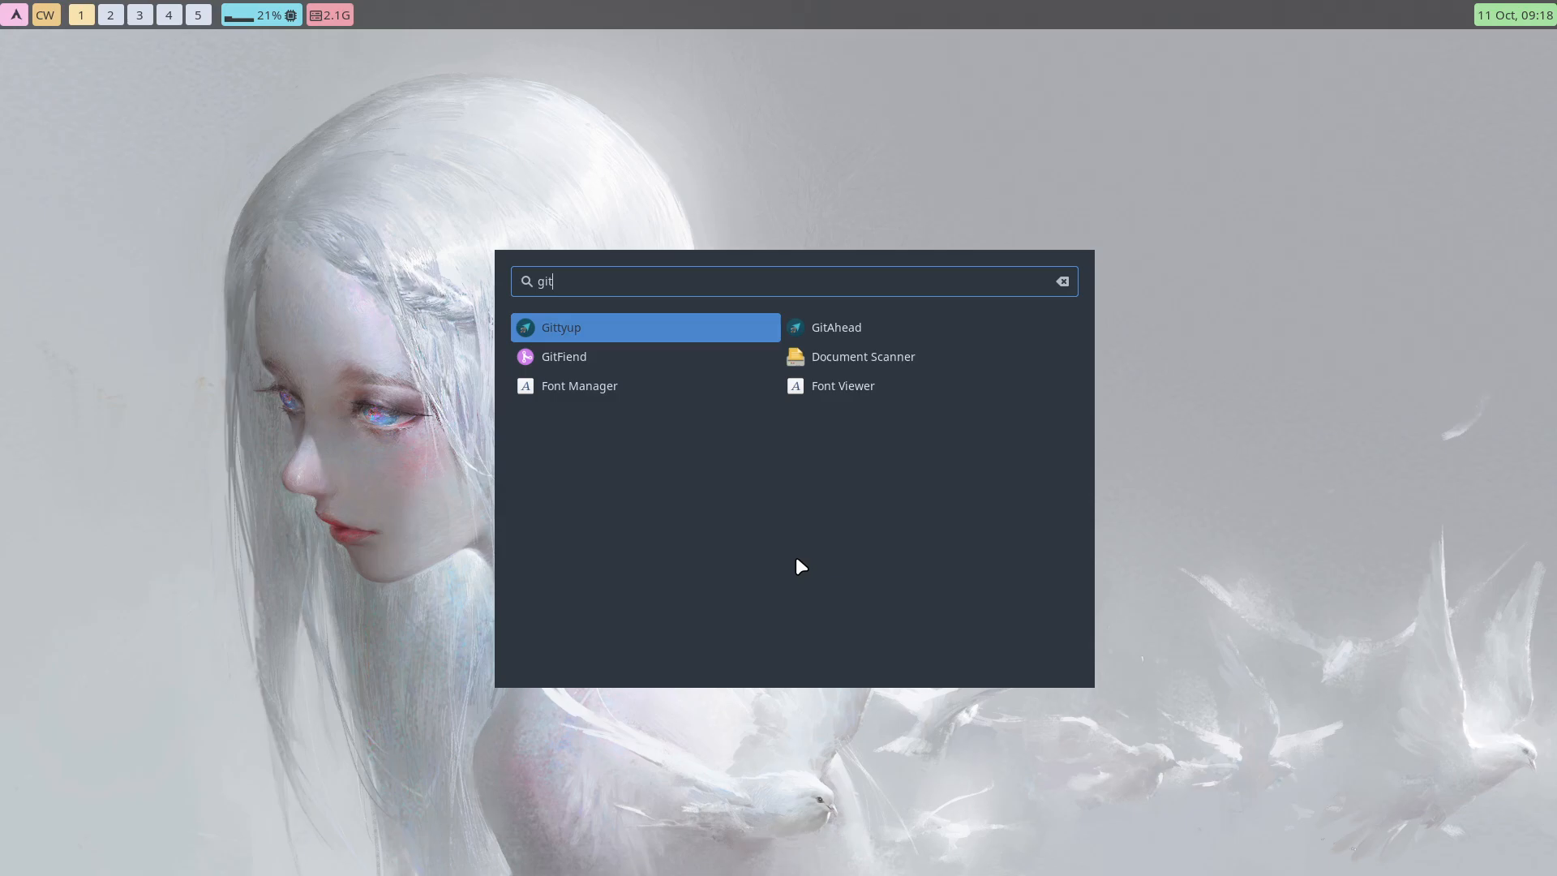